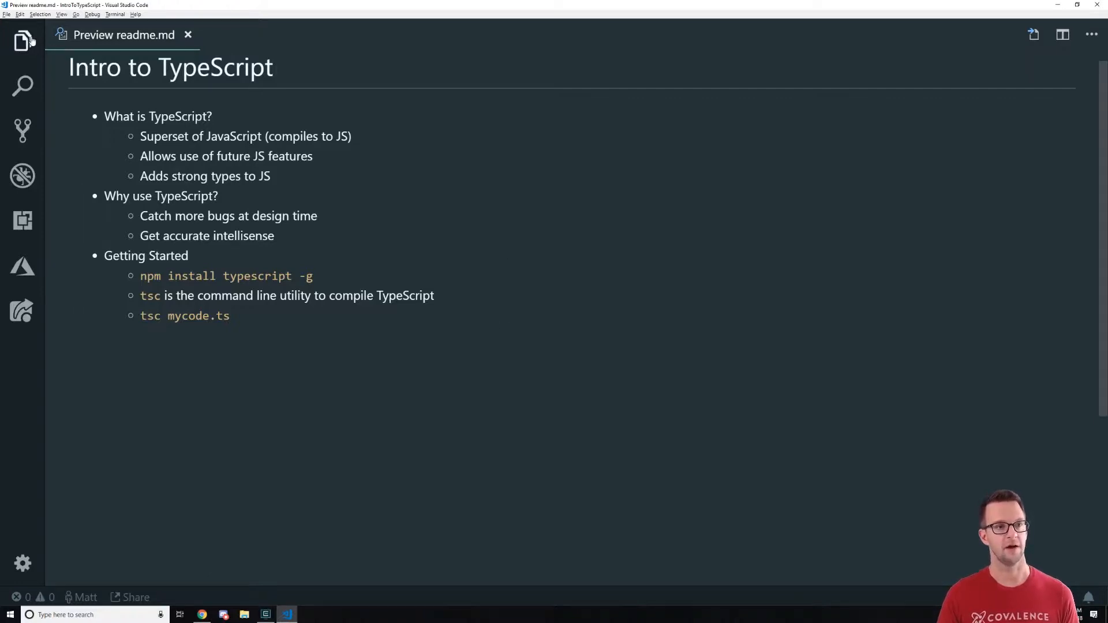
# Create a new empty hello.ts file in the IntroToTypeScript project from the Explorer
pyautogui.click(23, 40)
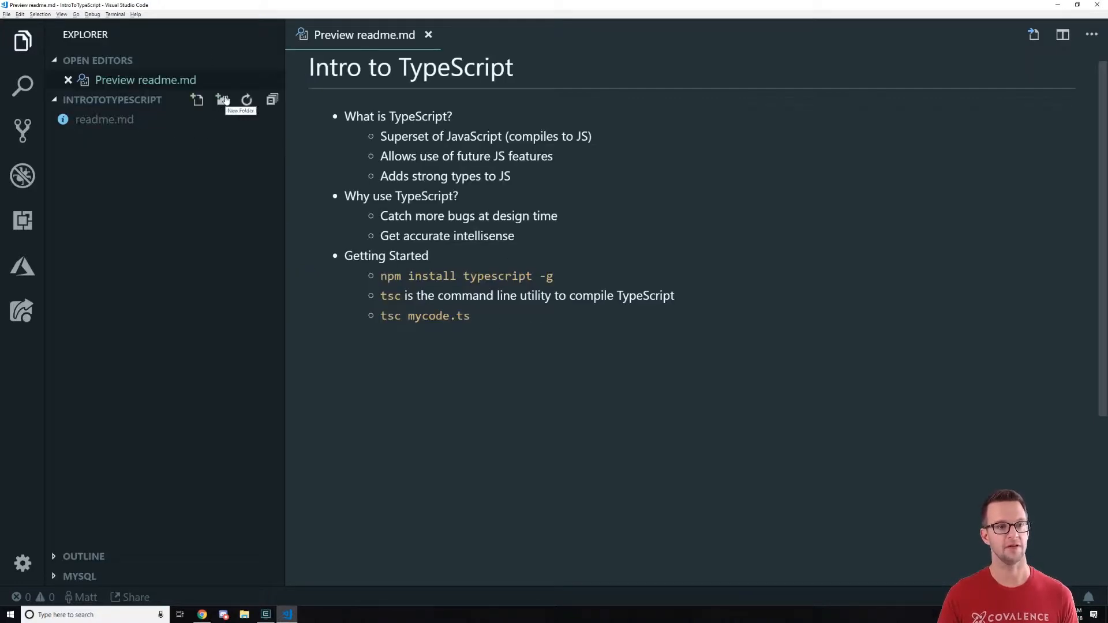
pyautogui.click(223, 99)
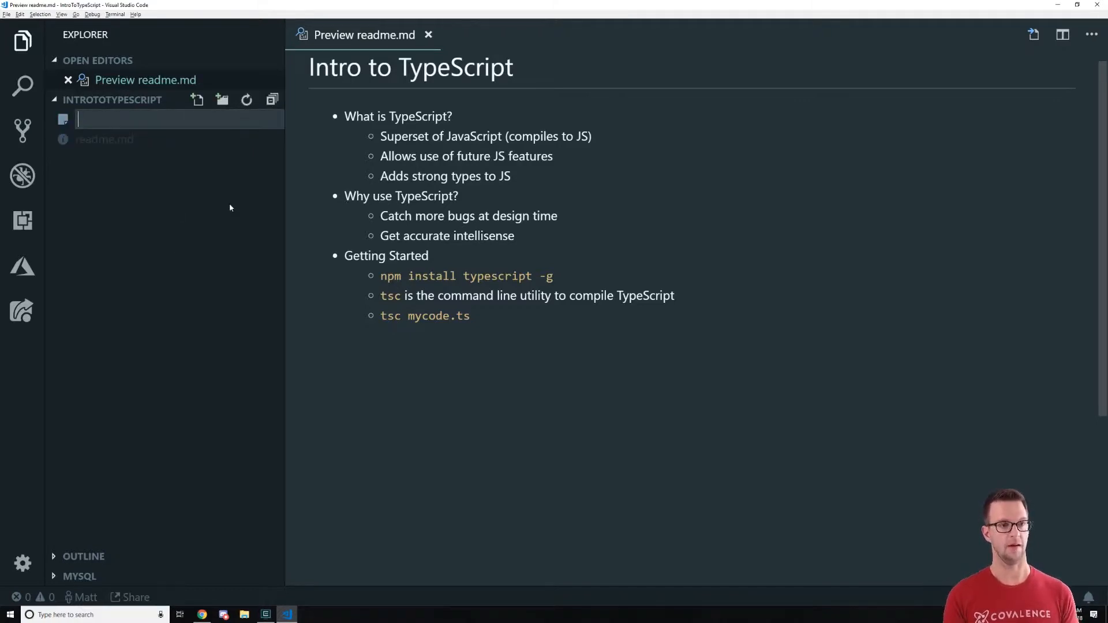
pyautogui.write('hello.ts')
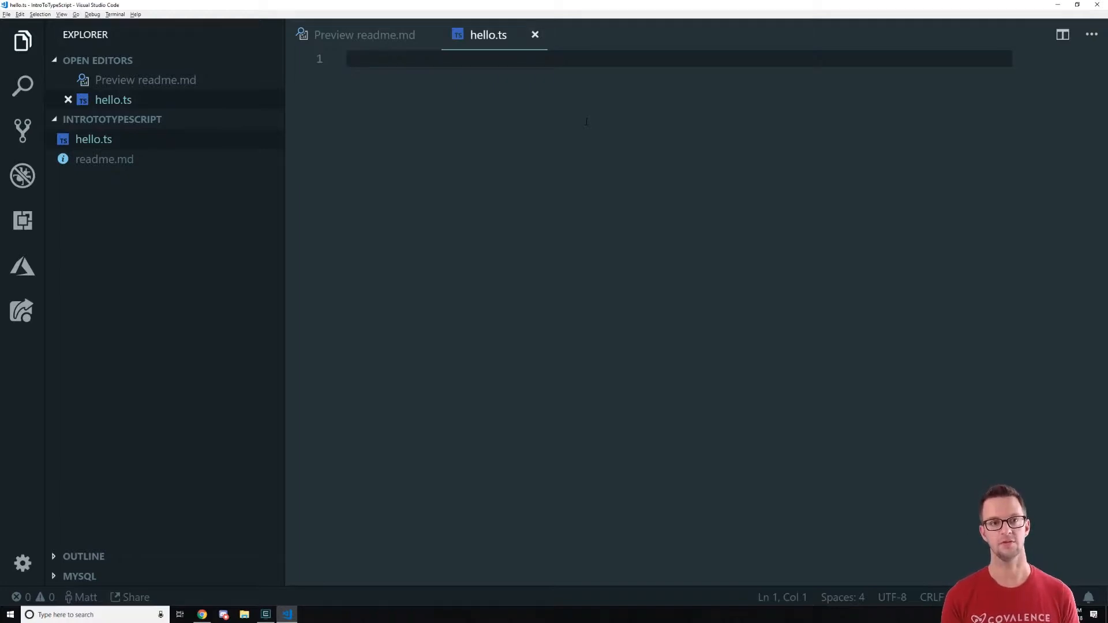
# Define Greeting(name) logging the template string `Hello ${name}!`
pyautogui.write('function')
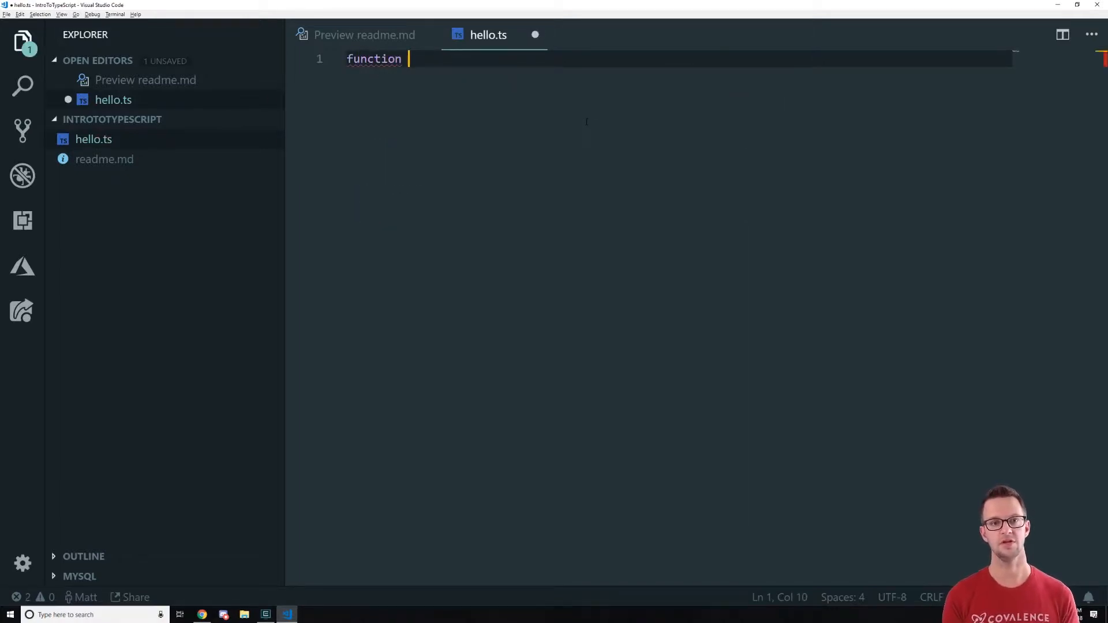
pyautogui.write('Greeting')
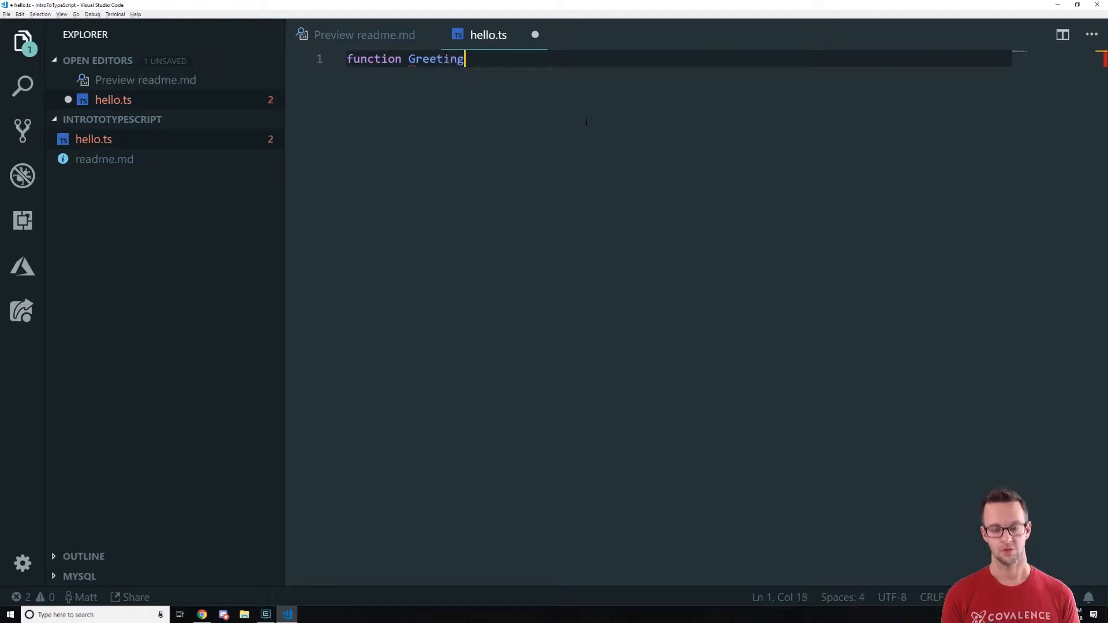
pyautogui.write('(name) {')
pyautogui.write('console.log(`')
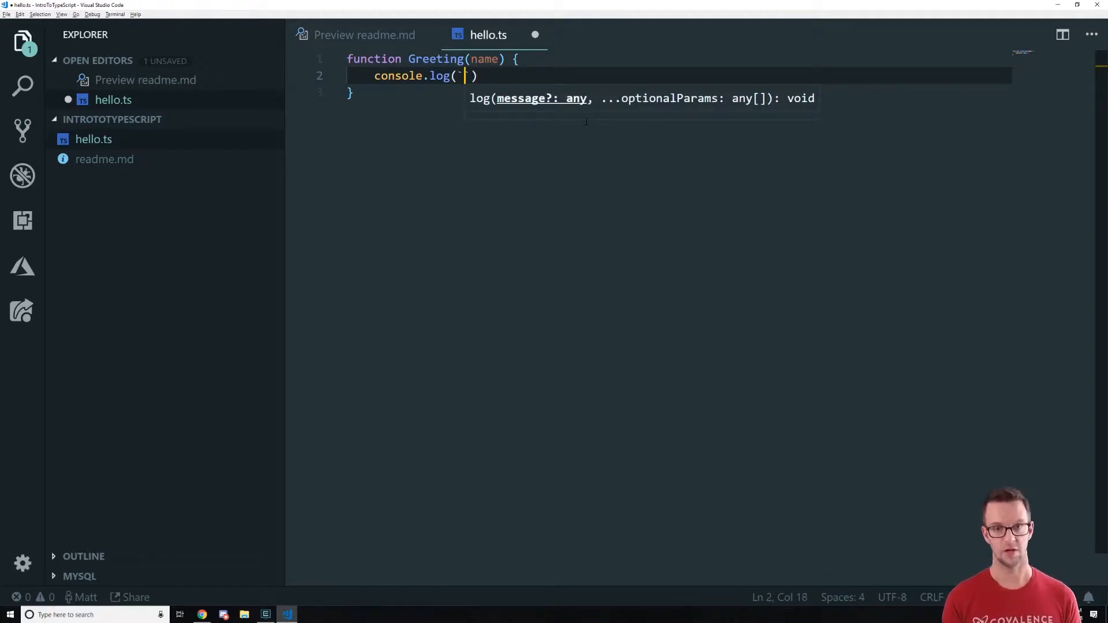
pyautogui.write('Hello')
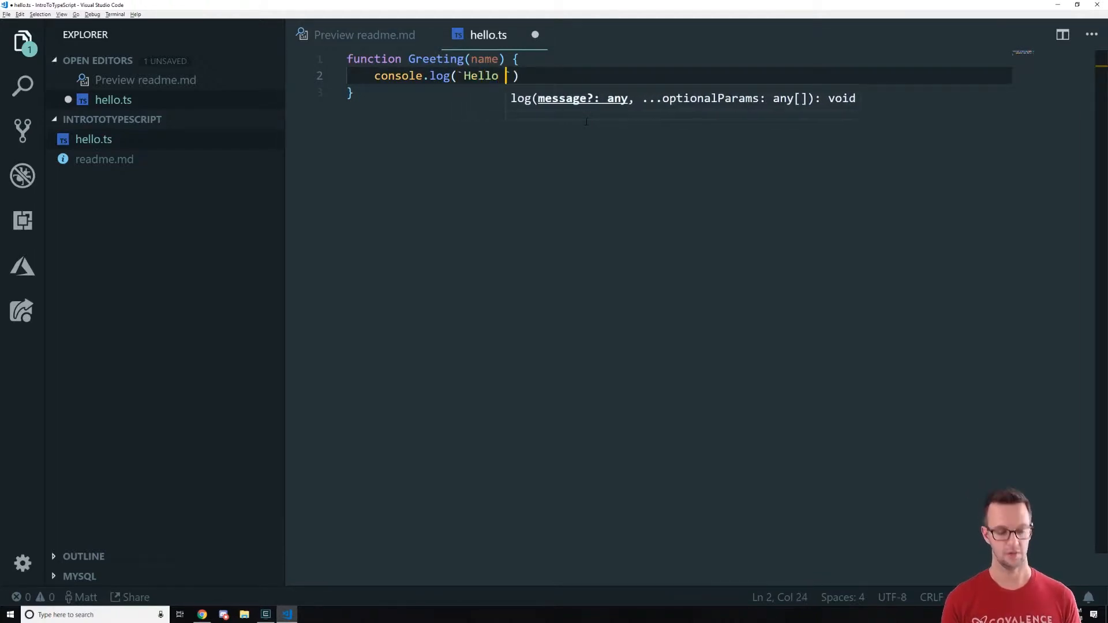
pyautogui.write('${')
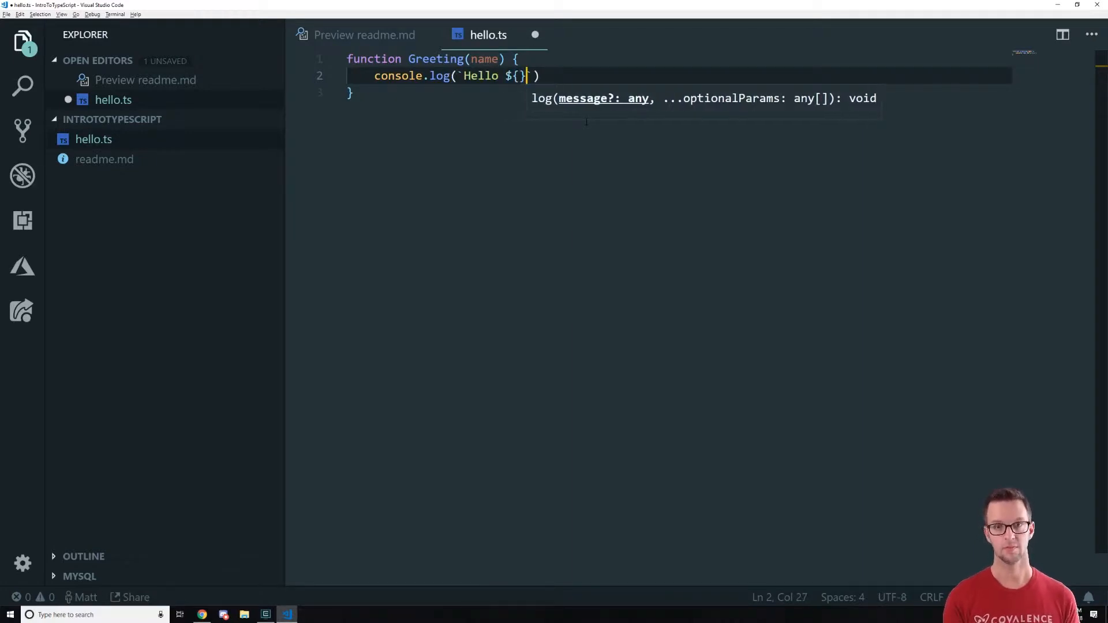
pyautogui.write('name}!')
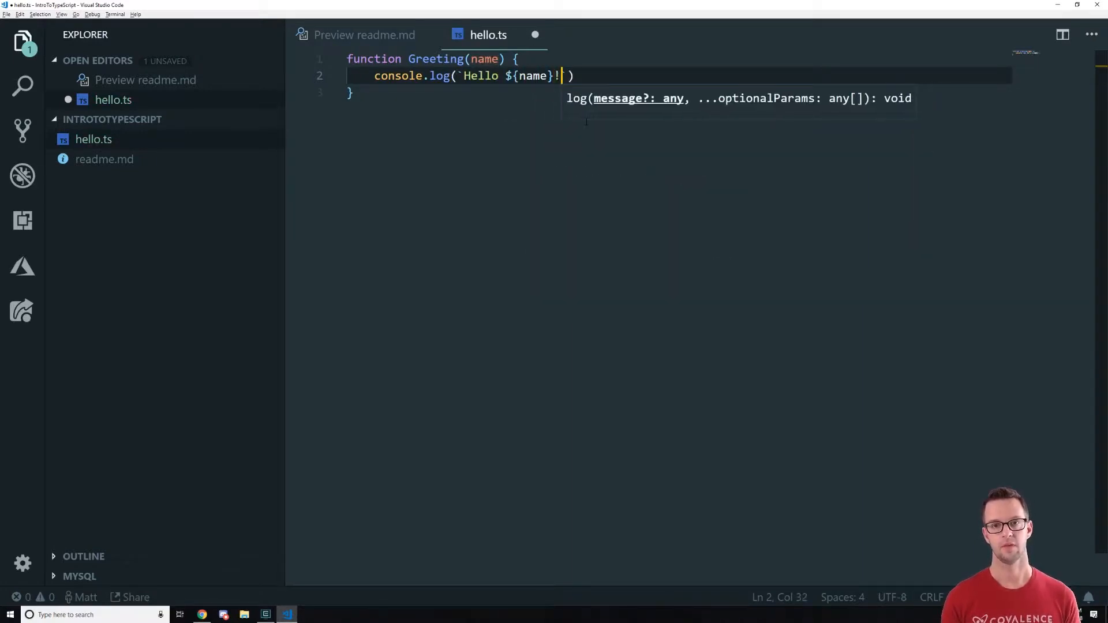
pyautogui.write('`);')
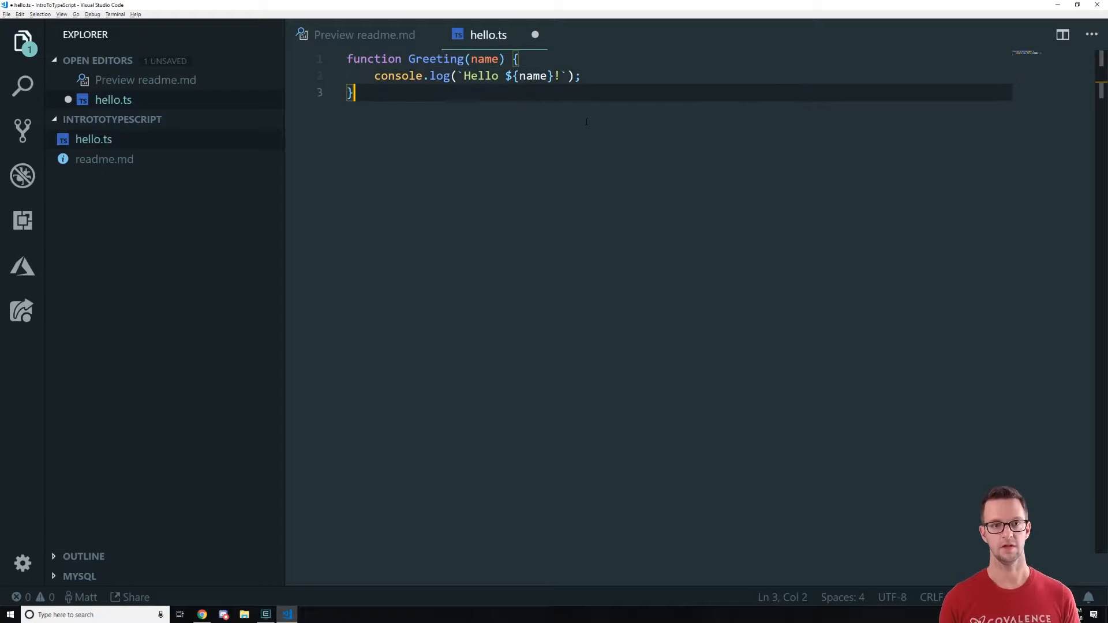
# Call Greeting('Matt') below the function definition
pyautogui.write('Geeting()')
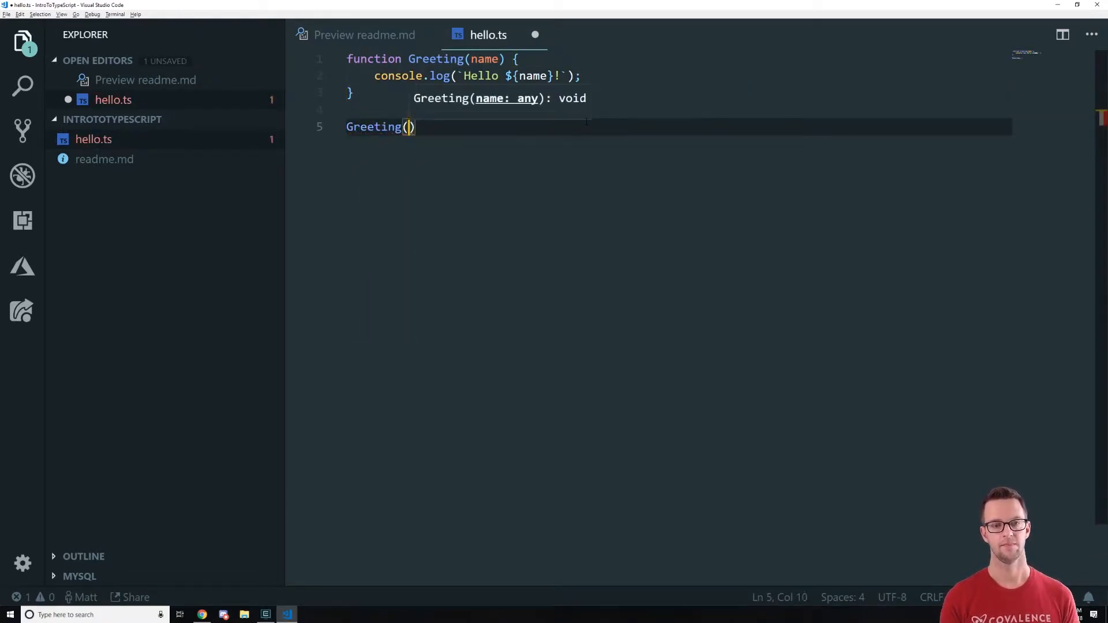
pyautogui.write("'Matt'")
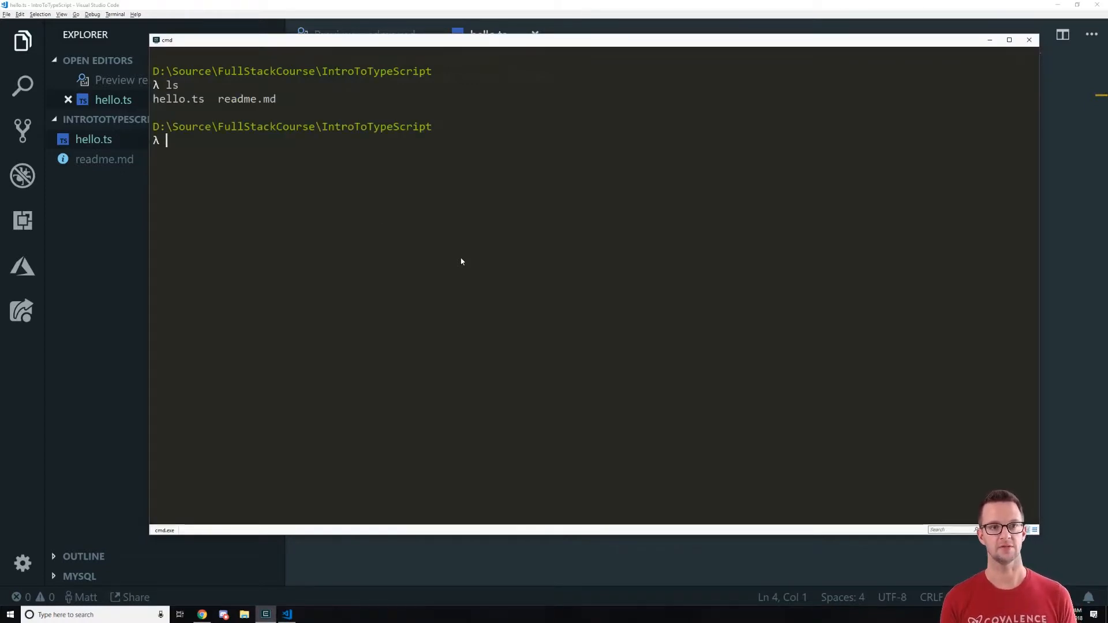
# Compile hello.ts with tsc and list the folder to confirm hello.js exists
pyautogui.write('tsc')
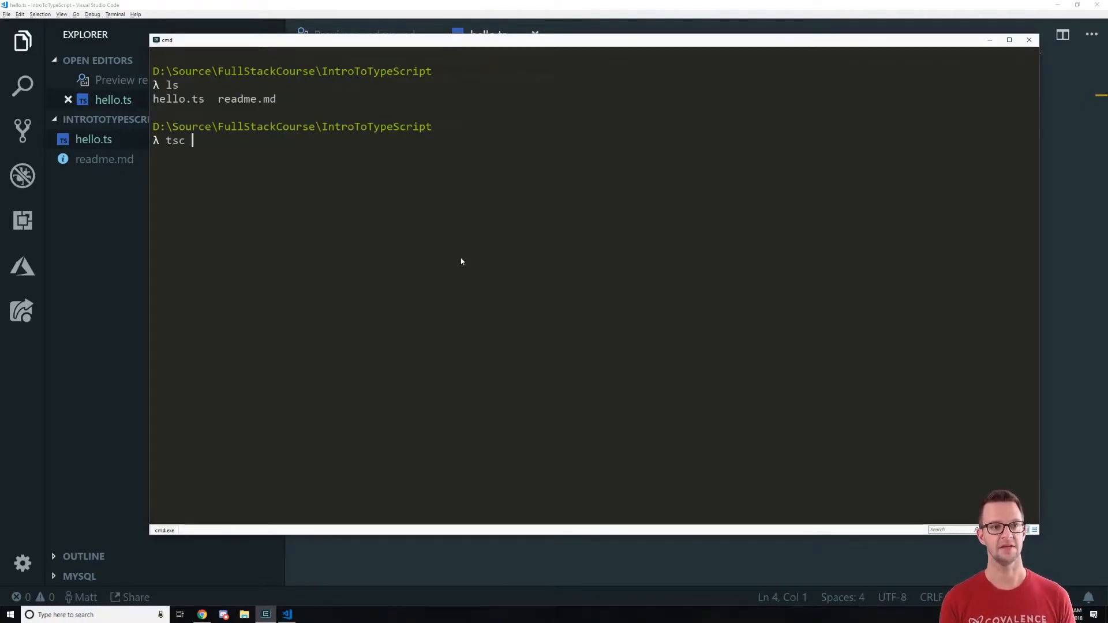
pyautogui.write('hello.ts')
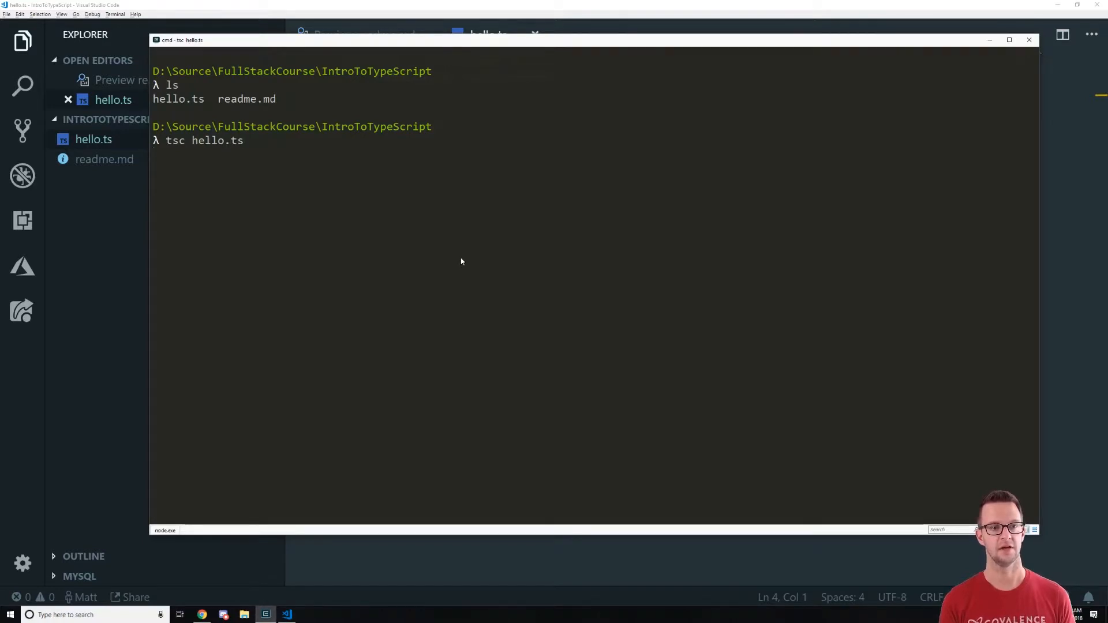
pyautogui.write('ls')
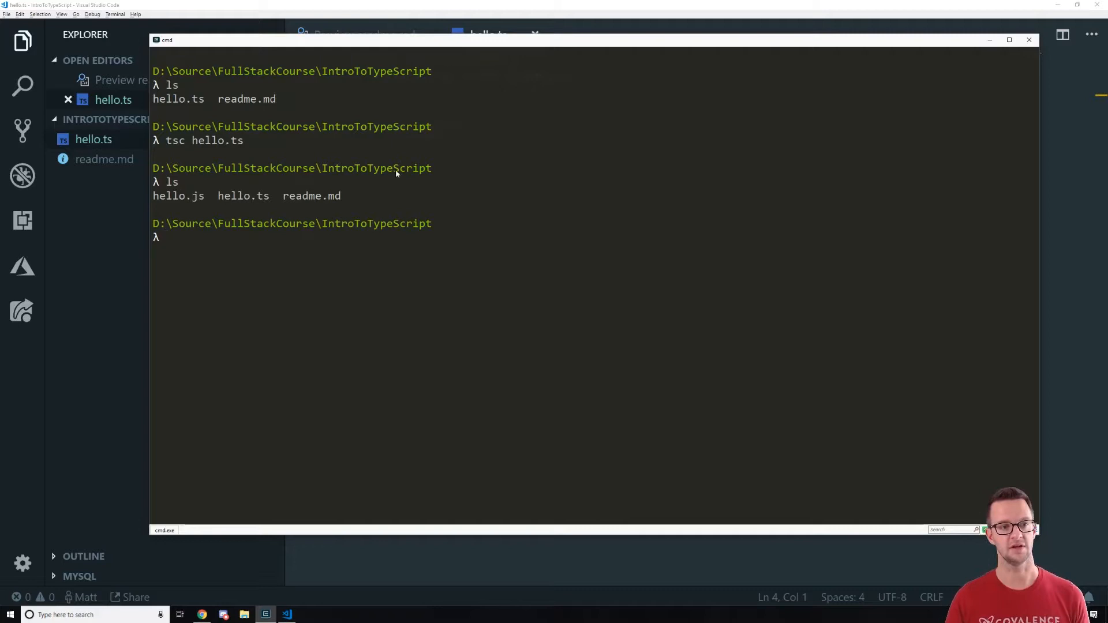
# Run node hello.js to print Hello Matt!, try node hello.ts, then clear the screen
pyautogui.write('node hello.js')
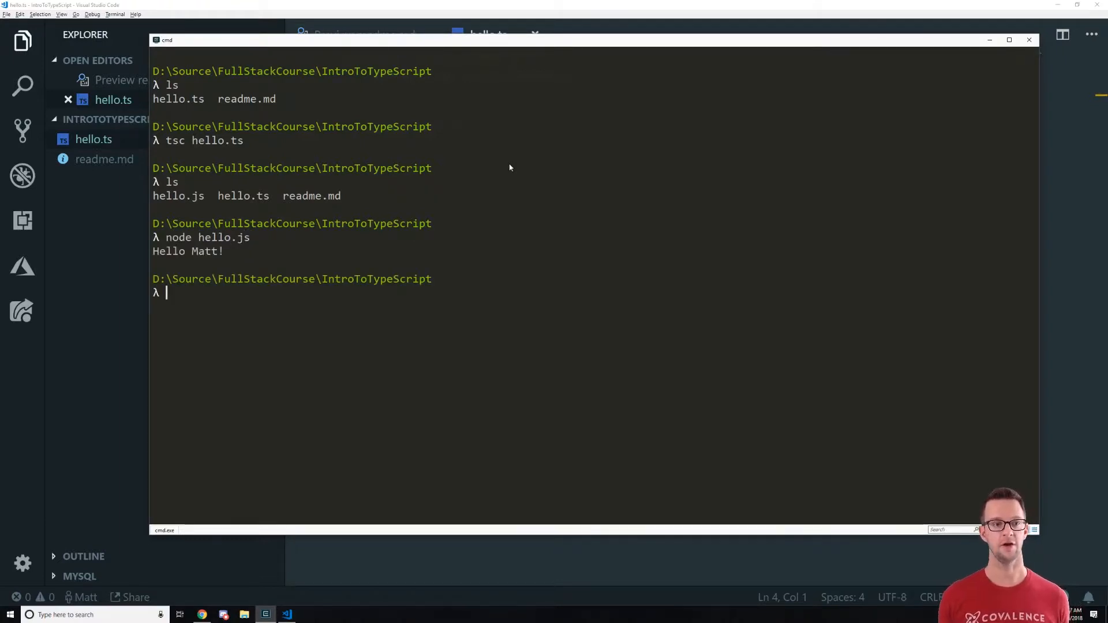
pyautogui.write('node hello.ts')
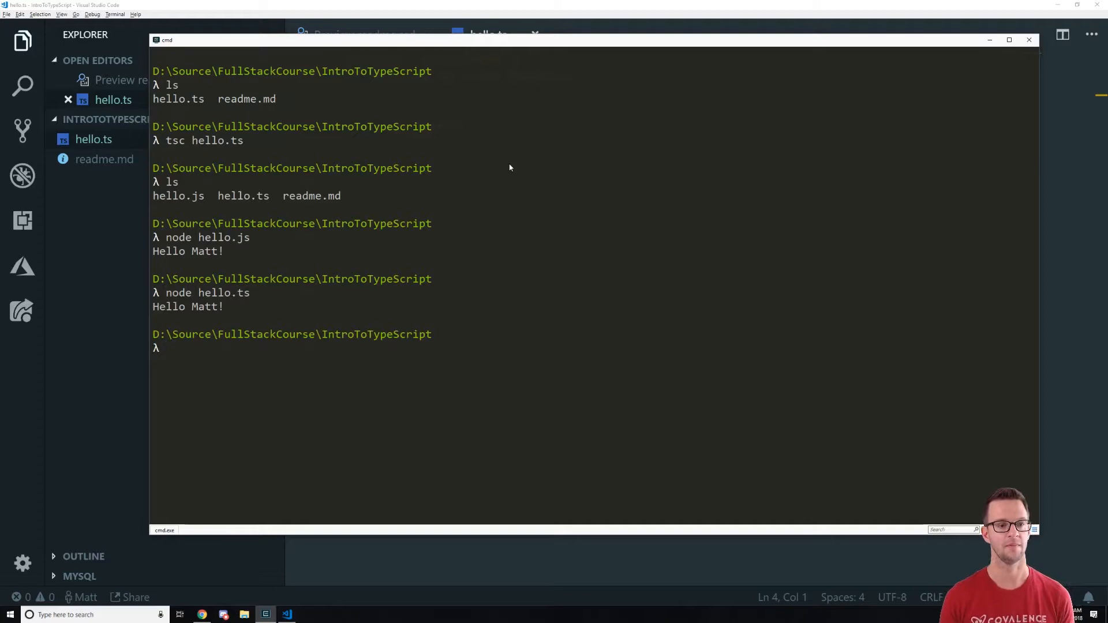
pyautogui.write('cls')
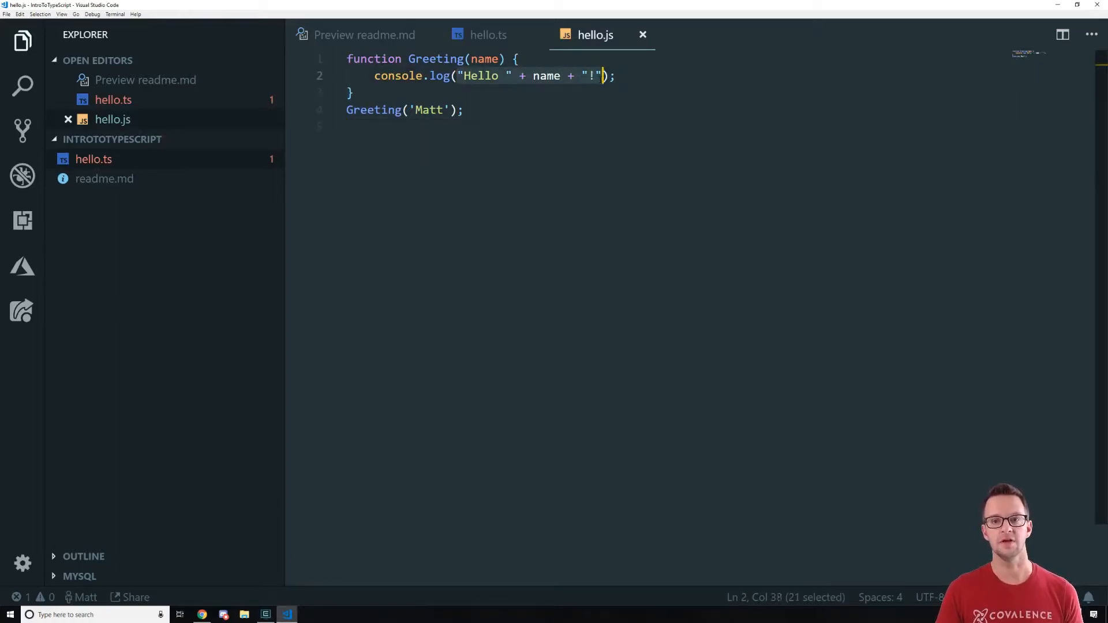
# Show hello.ts and the compiled hello.js side by side to compare template string with concatenation
pyautogui.click(487, 35)
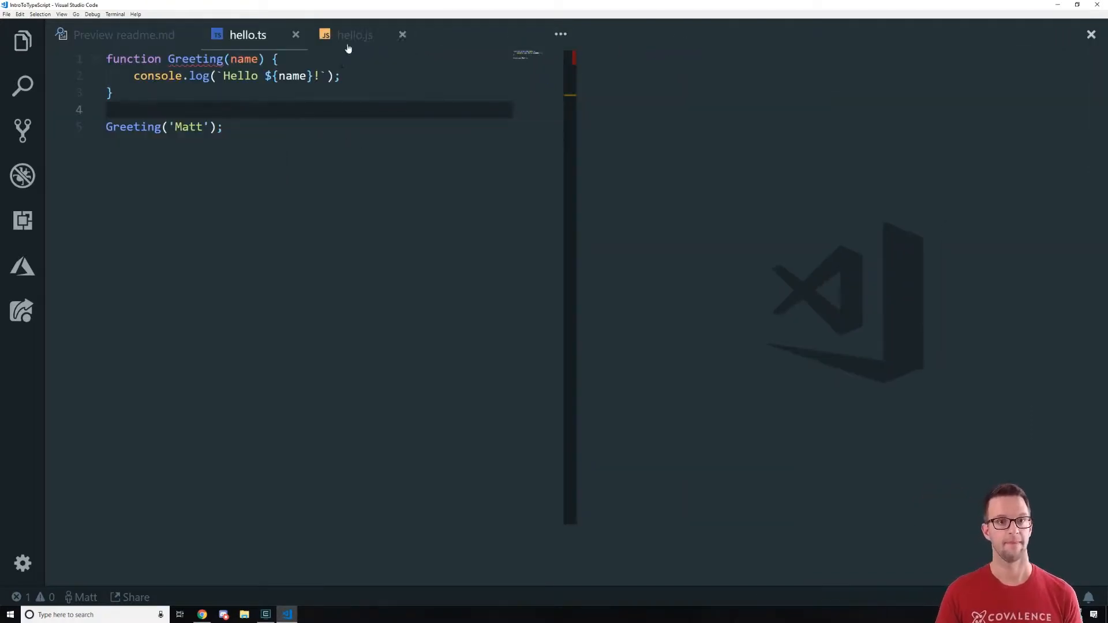
pyautogui.click(355, 34)
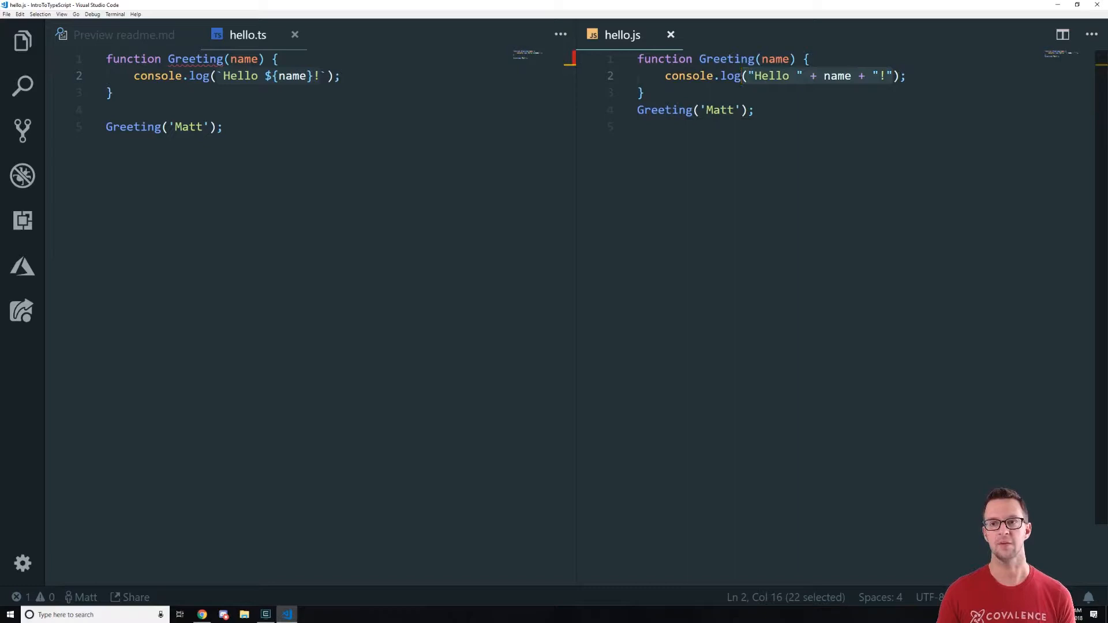
pyautogui.moveTo(729, 77)
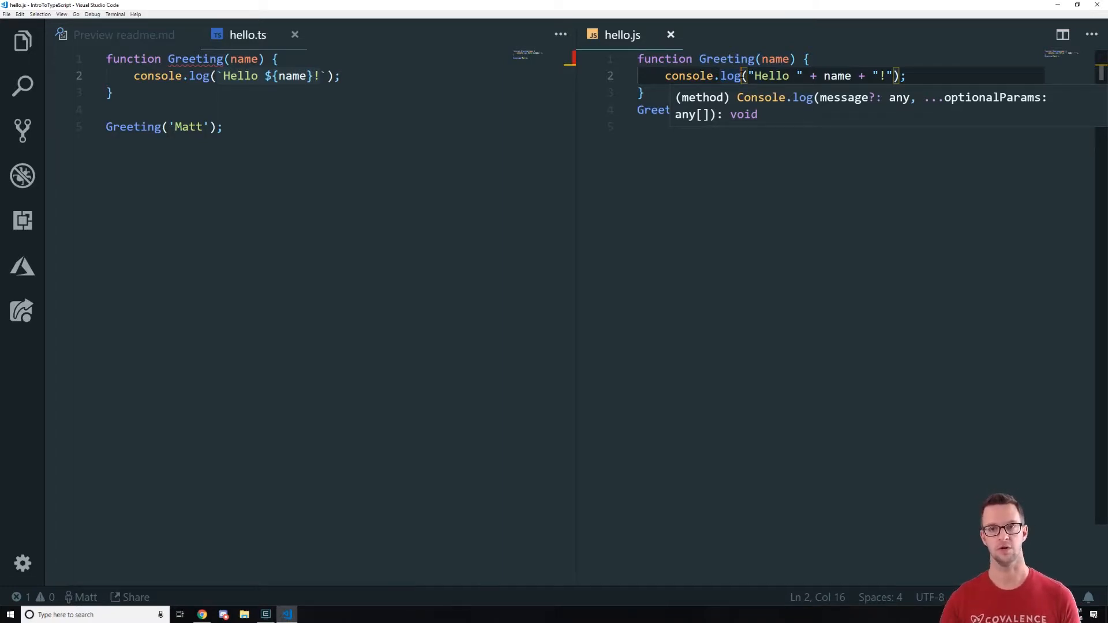
pyautogui.click(222, 127)
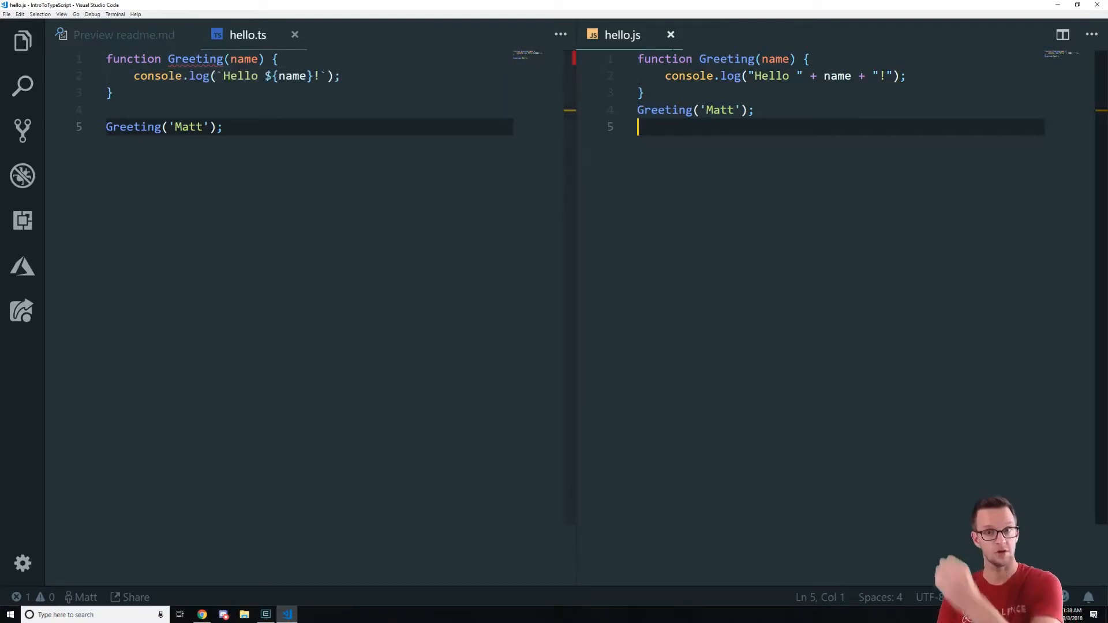
pyautogui.moveTo(670, 34)
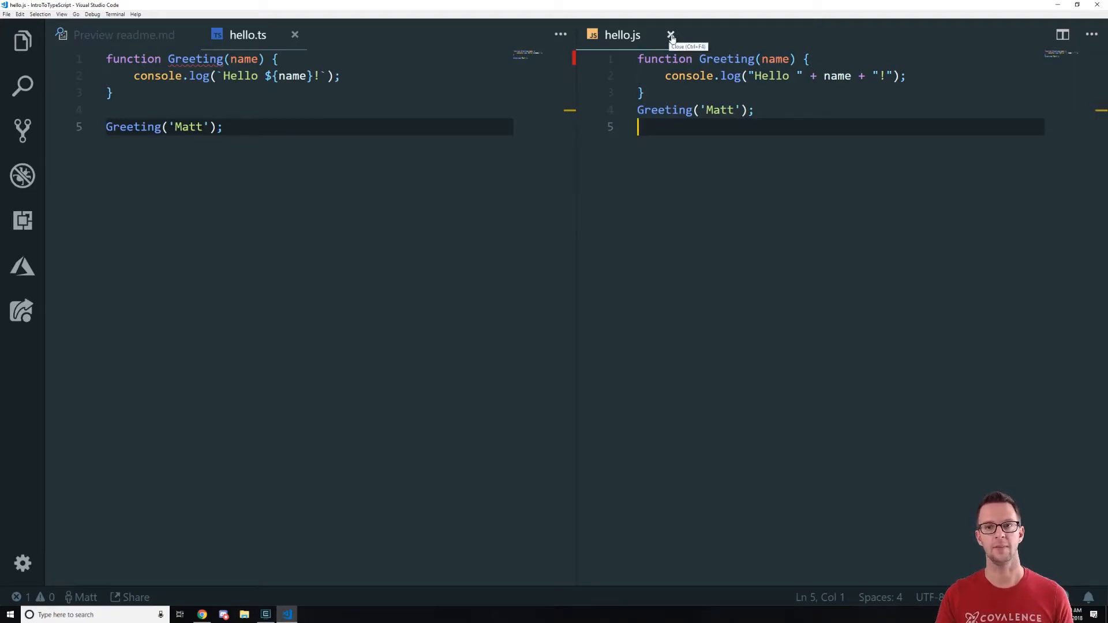
# Annotate Greeting's name parameter in hello.ts with ': string'
pyautogui.click(671, 35)
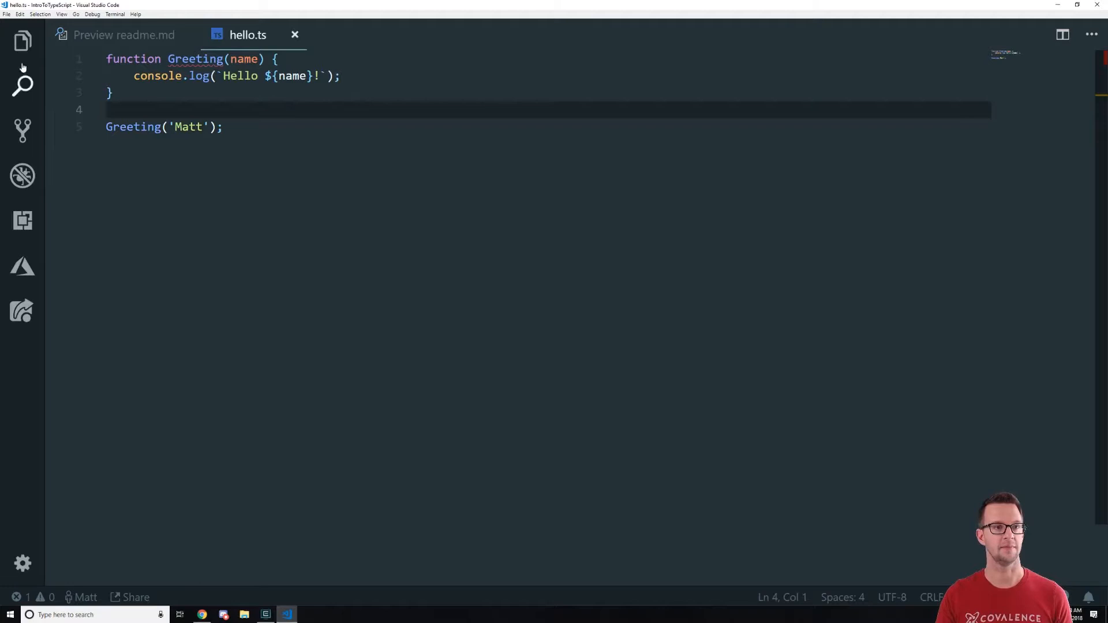
pyautogui.click(23, 41)
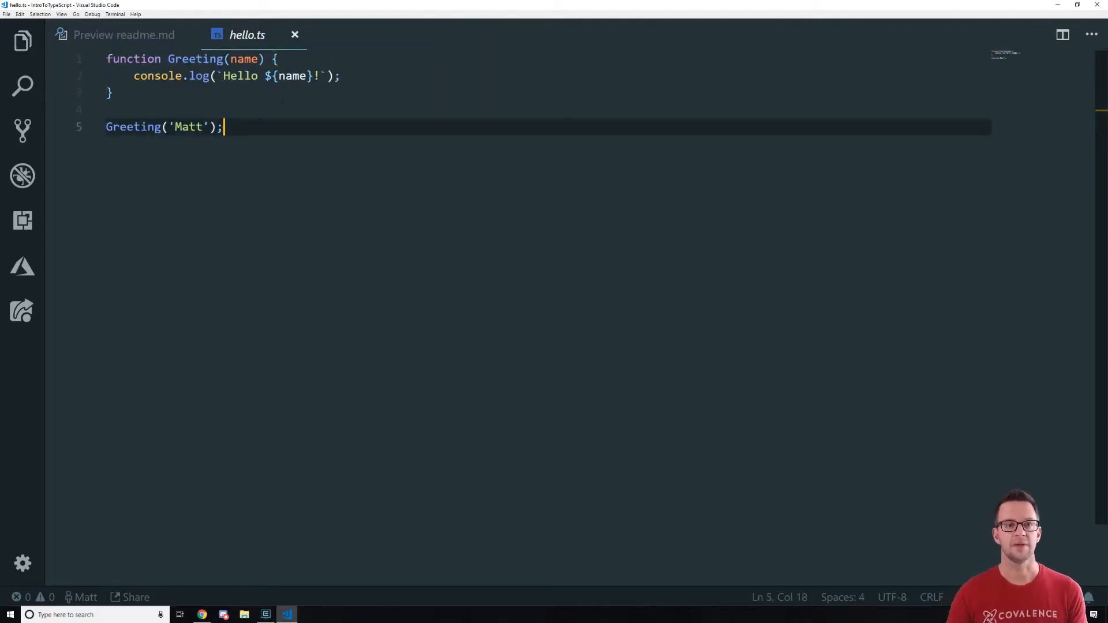
pyautogui.write(':')
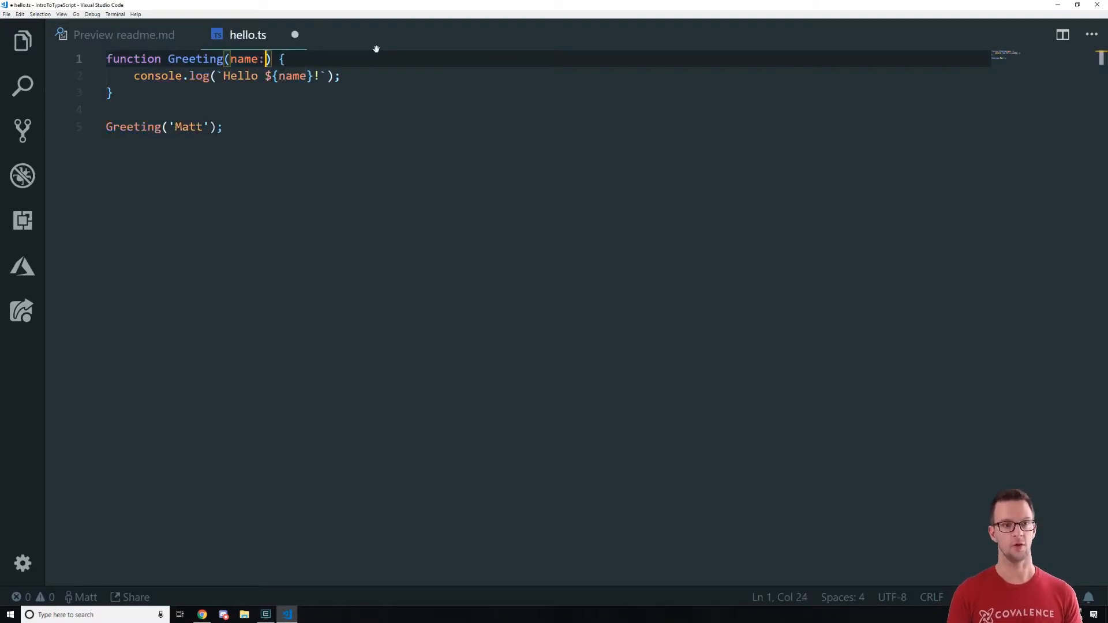
pyautogui.write('string')
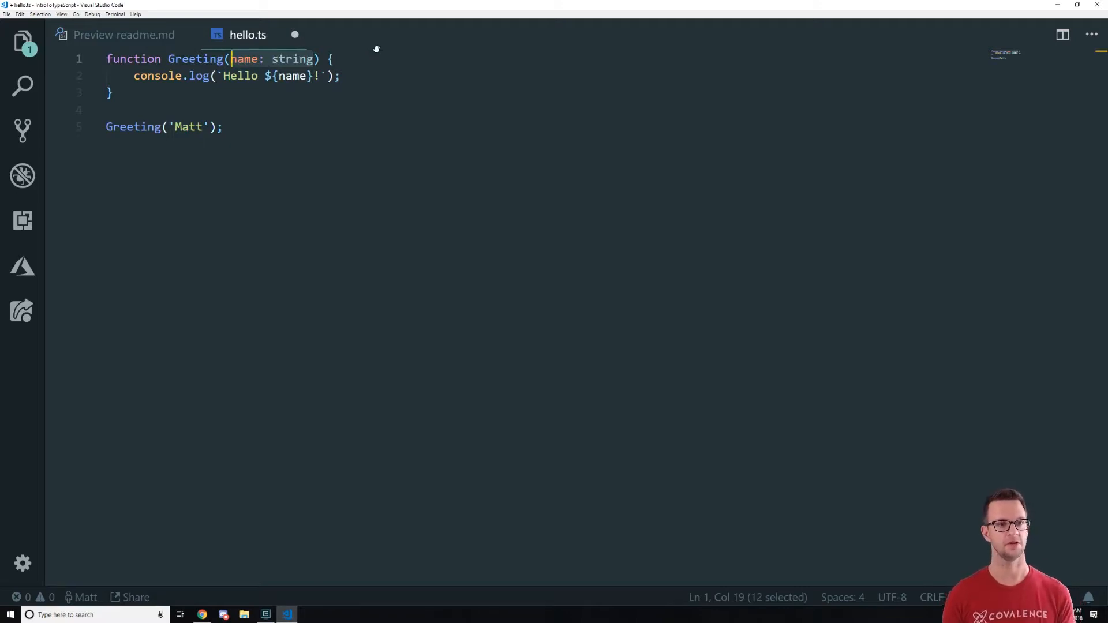
pyautogui.write('let nam')
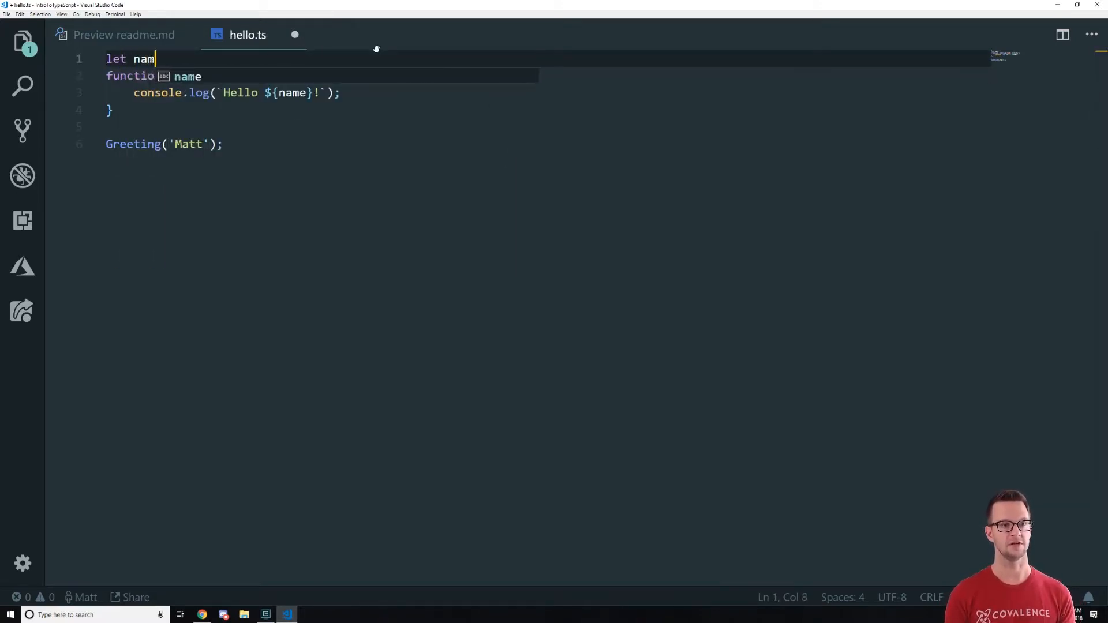
pyautogui.write('e: string')
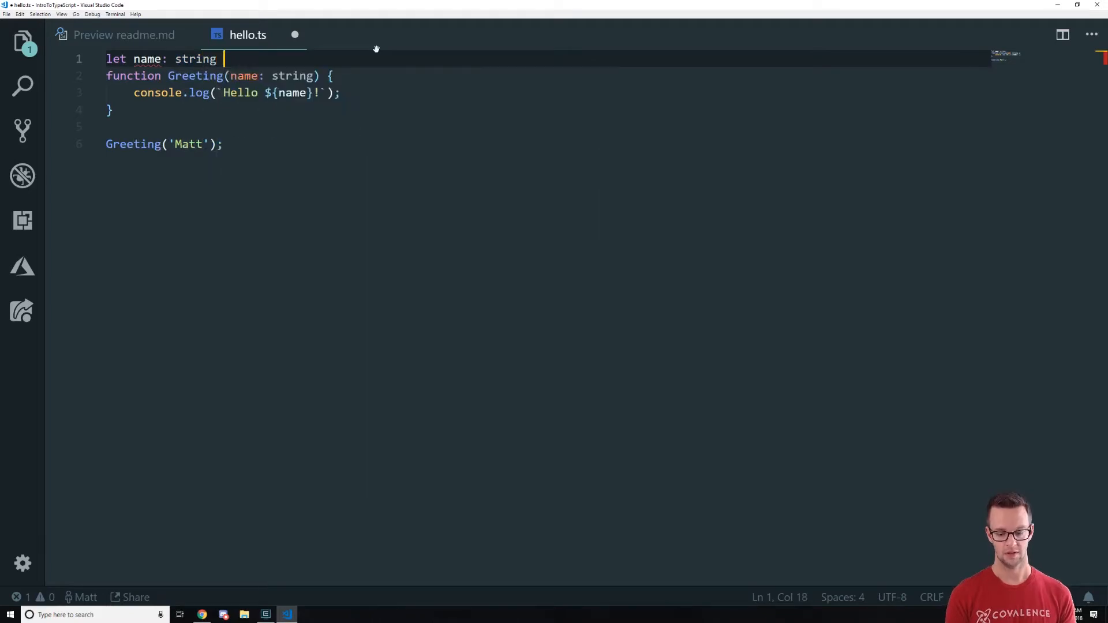
pyautogui.write("= 'Test';")
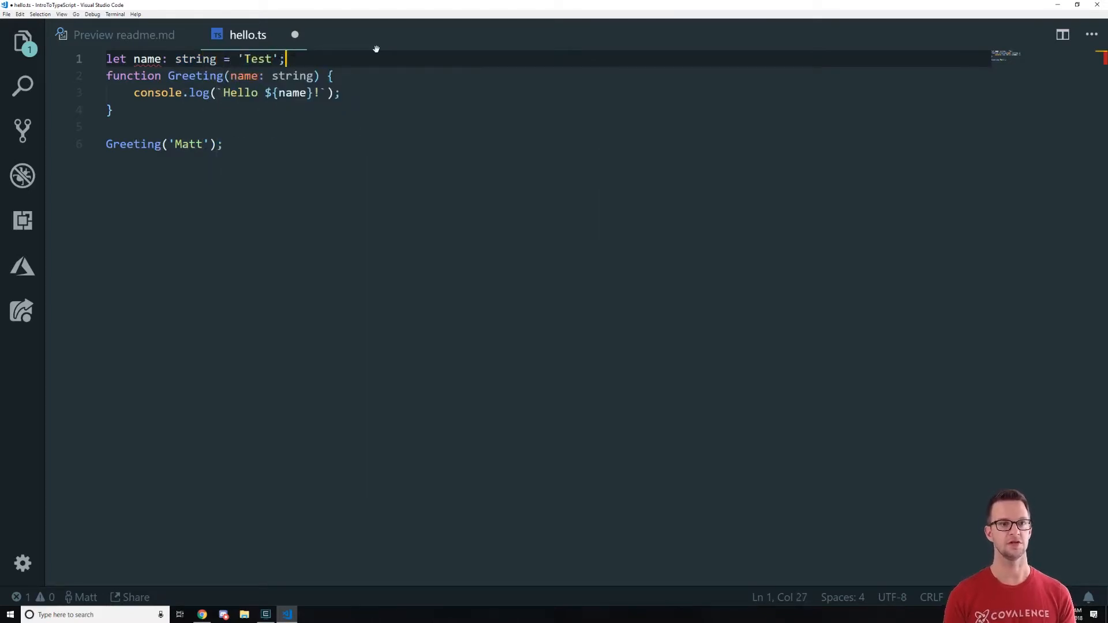
pyautogui.press('Enter')
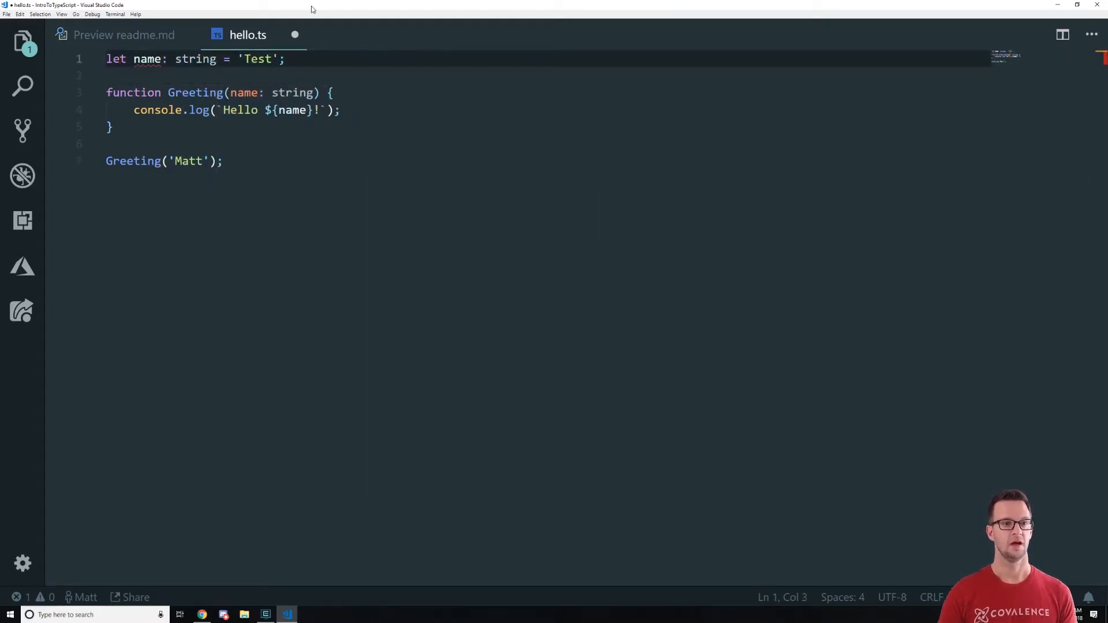
pyautogui.moveTo(147, 59)
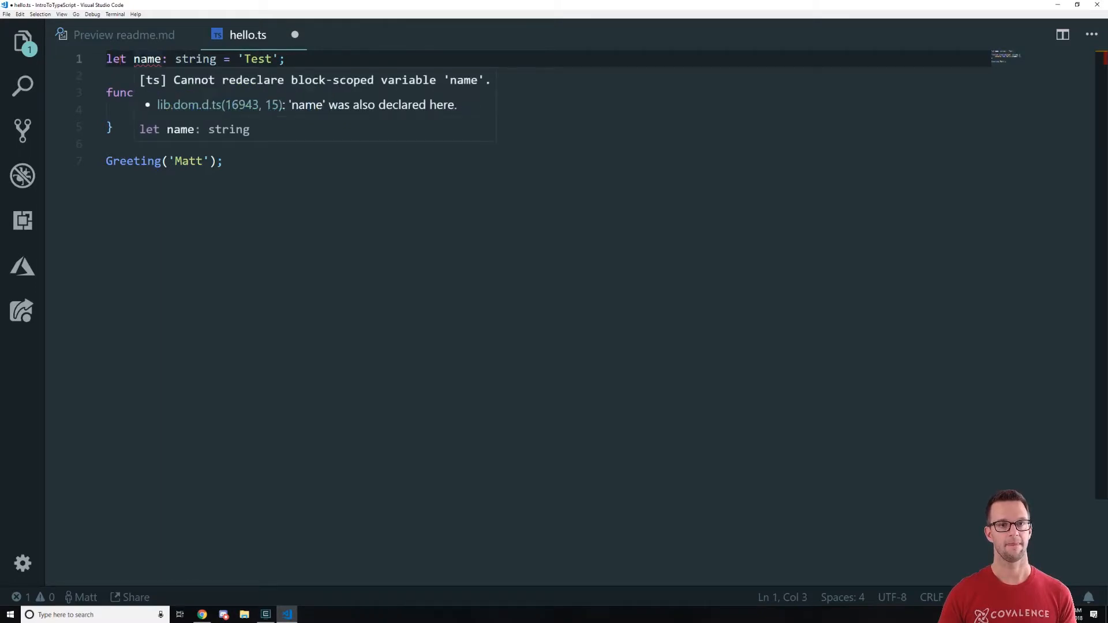
pyautogui.doubleClick(147, 59)
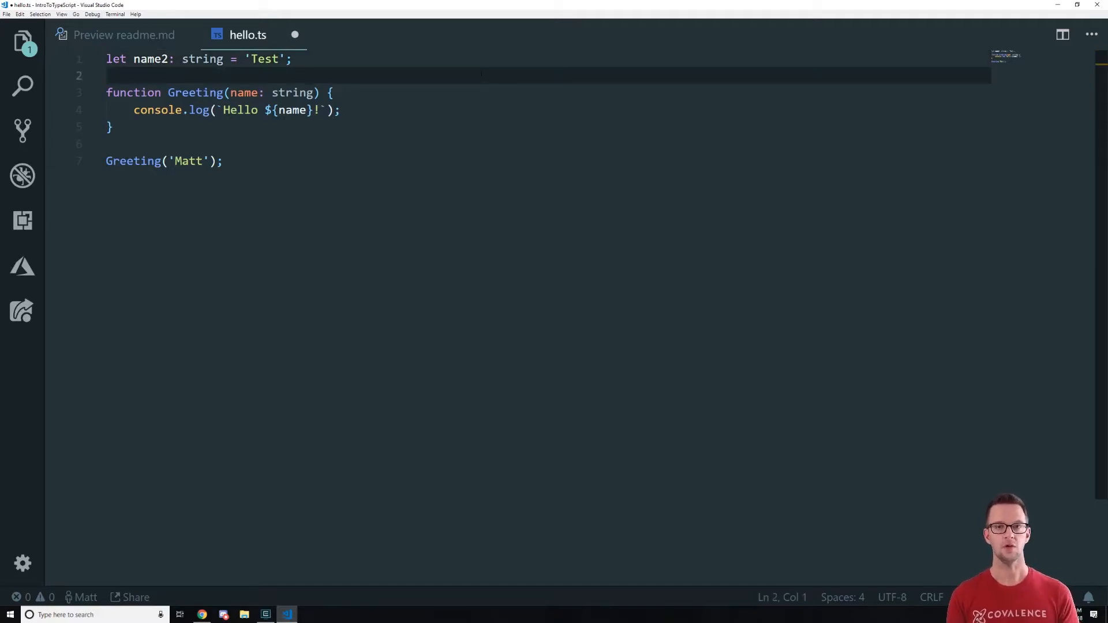
pyautogui.press('enter')
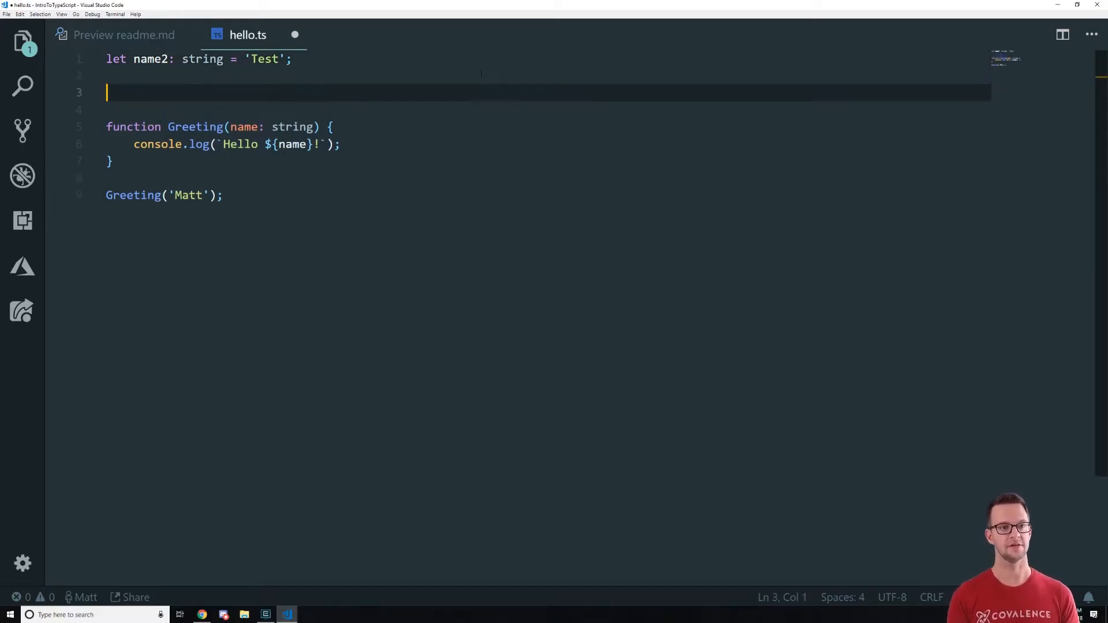
pyautogui.write('name2')
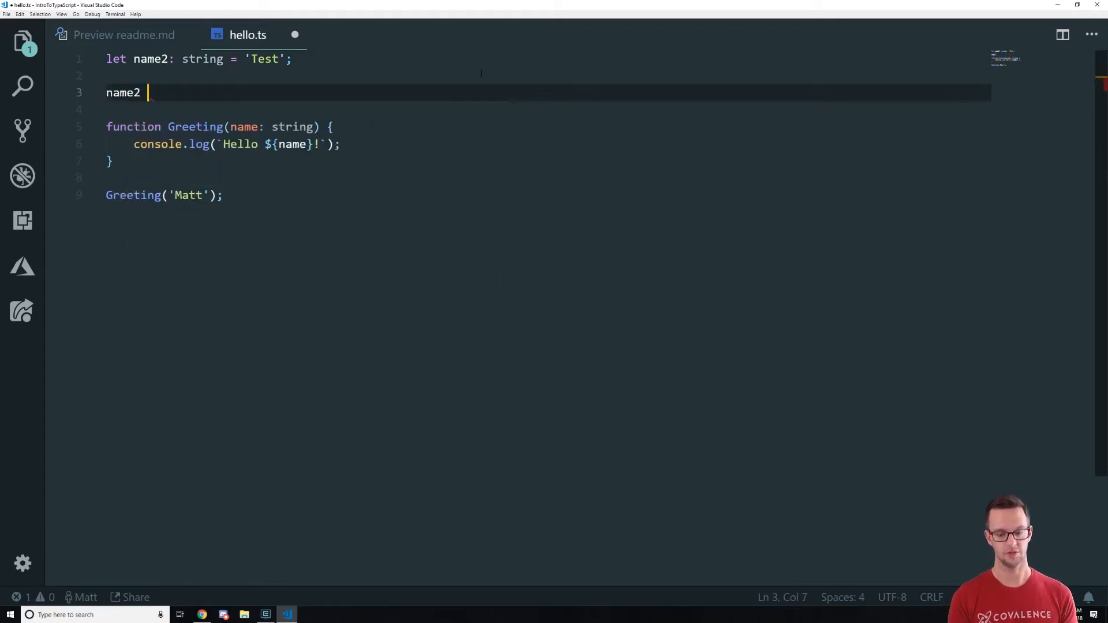
pyautogui.write('= 24;')
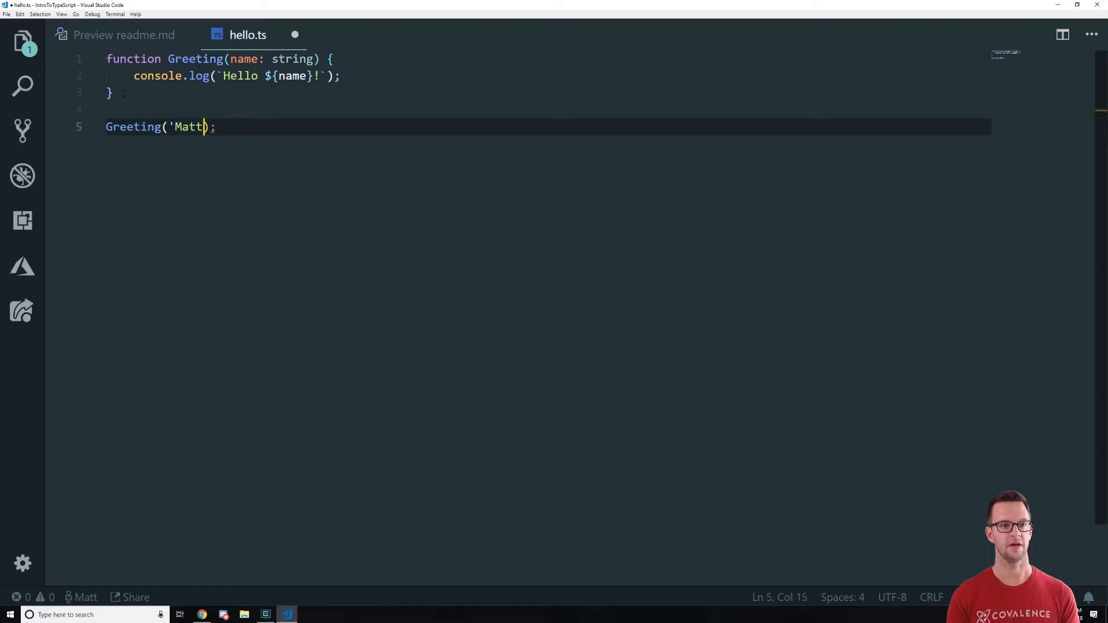
# Try Greeting(24) to see the type error, then restore the argument to 'Matt'
pyautogui.write('24')
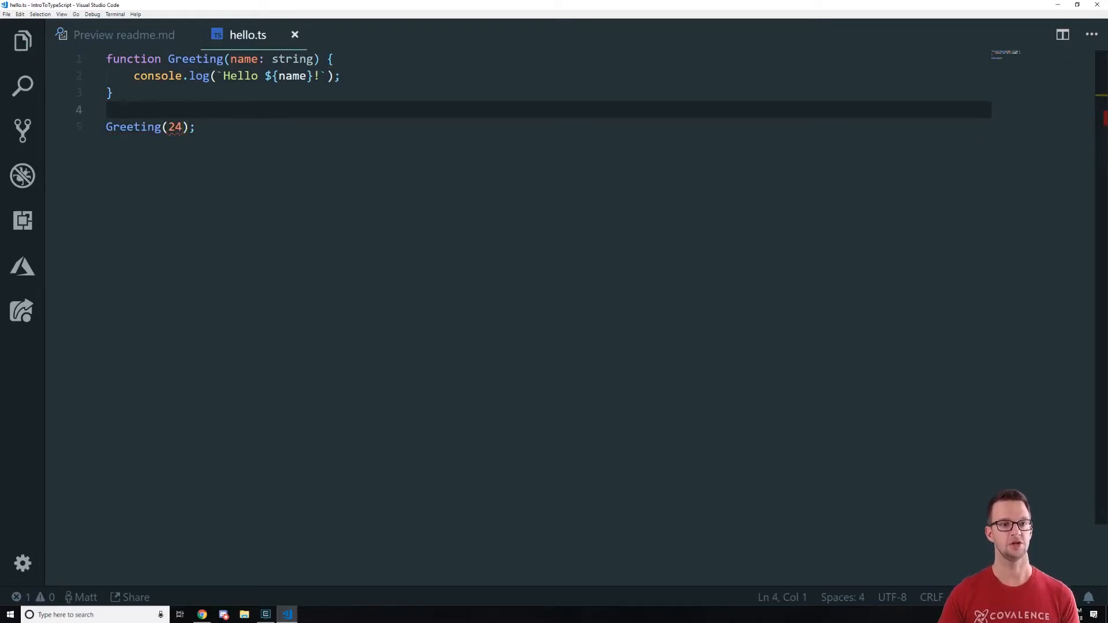
pyautogui.moveTo(174, 127)
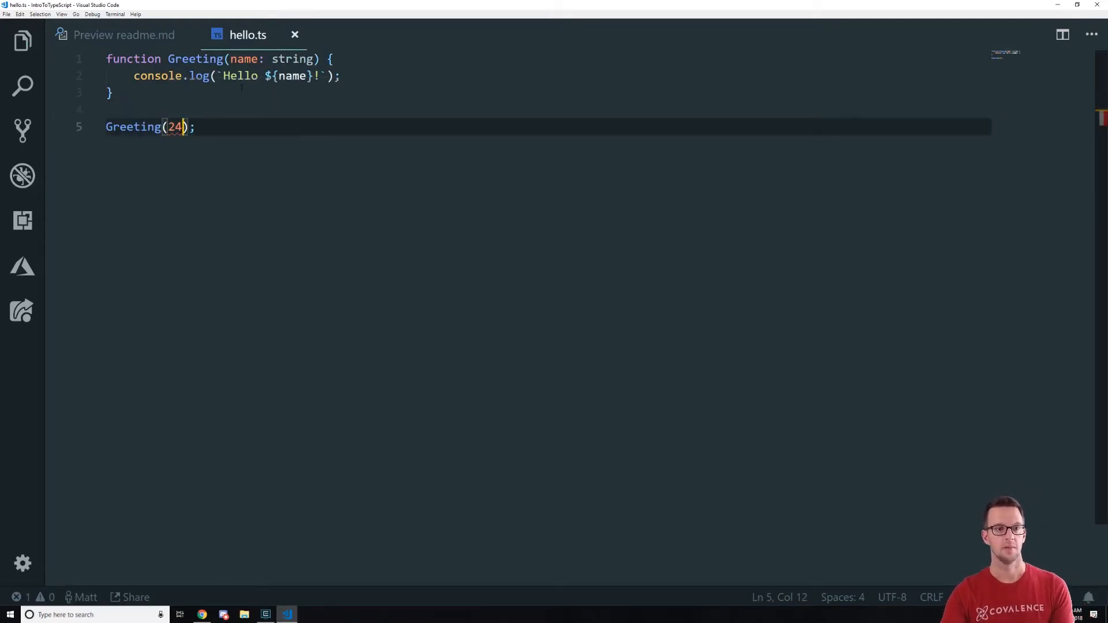
pyautogui.write("'Mat'")
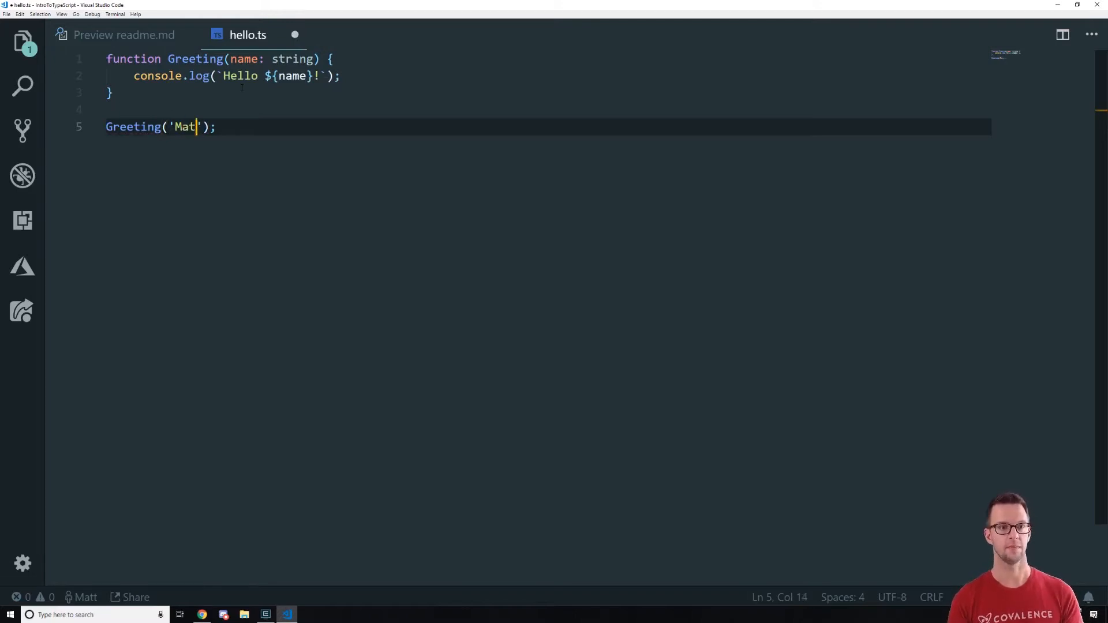
pyautogui.write('t')
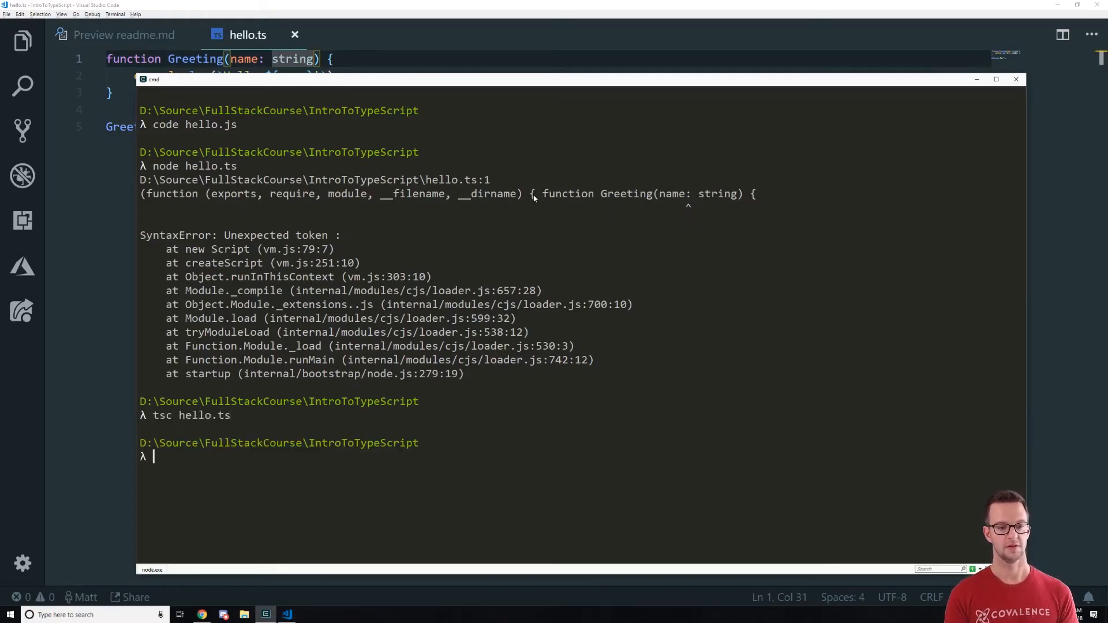
# List the folder, run node hello.js printing Hello Matt!, and open hello.js with code
pyautogui.write('ls')
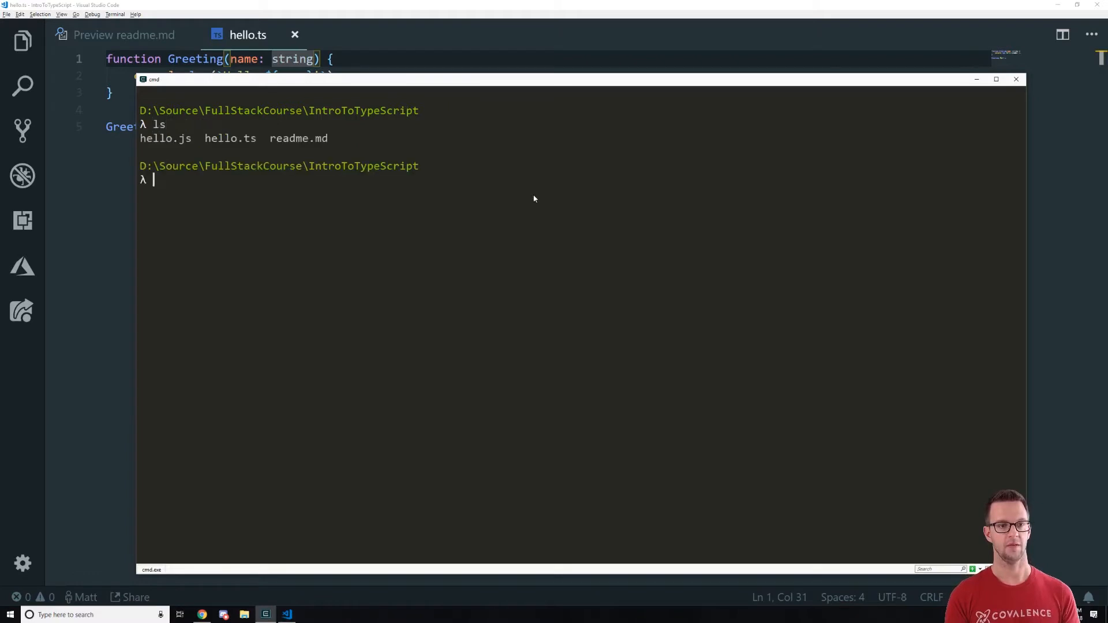
pyautogui.write('node hello.js')
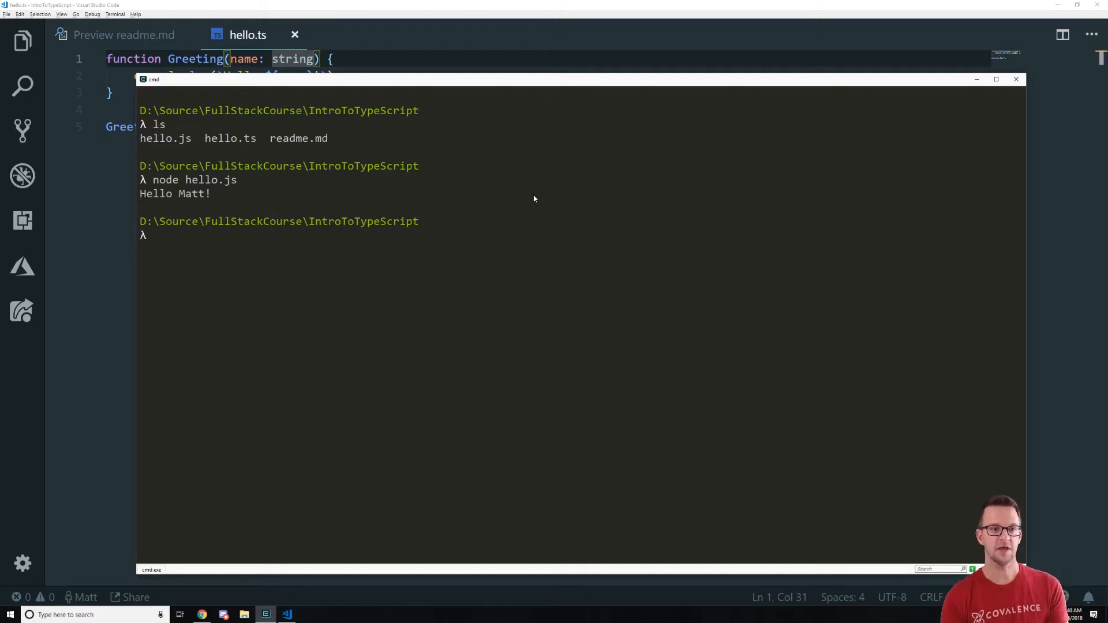
pyautogui.write('code he')
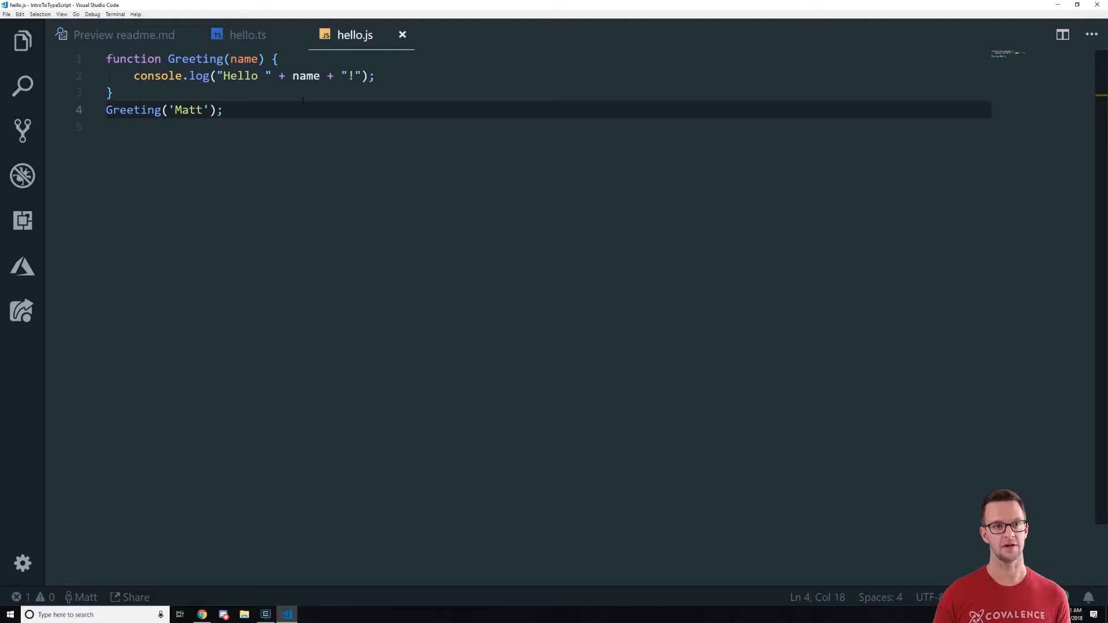
# Change the call in hello.ts to Greeting(24), see the type error, and bring the terminal forward
pyautogui.click(247, 34)
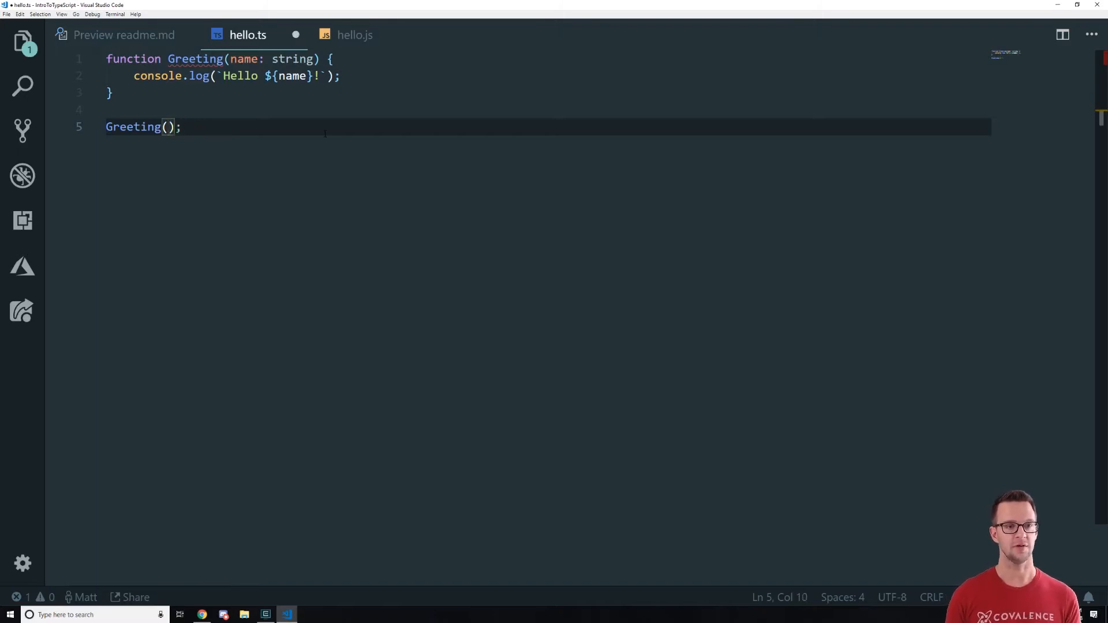
pyautogui.write('24')
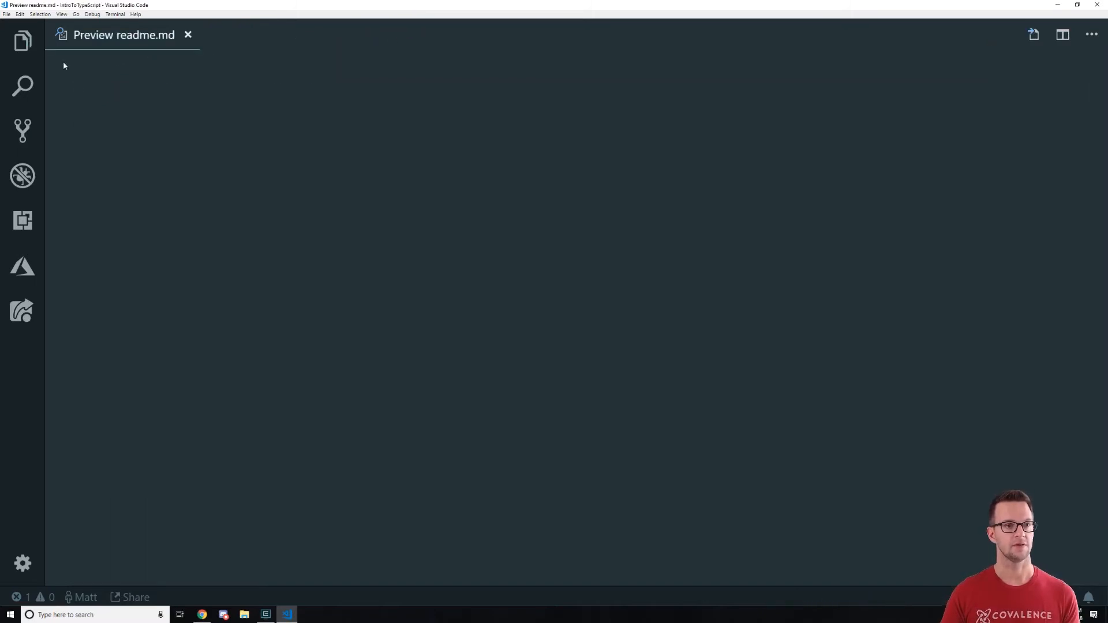
pyautogui.click(23, 40)
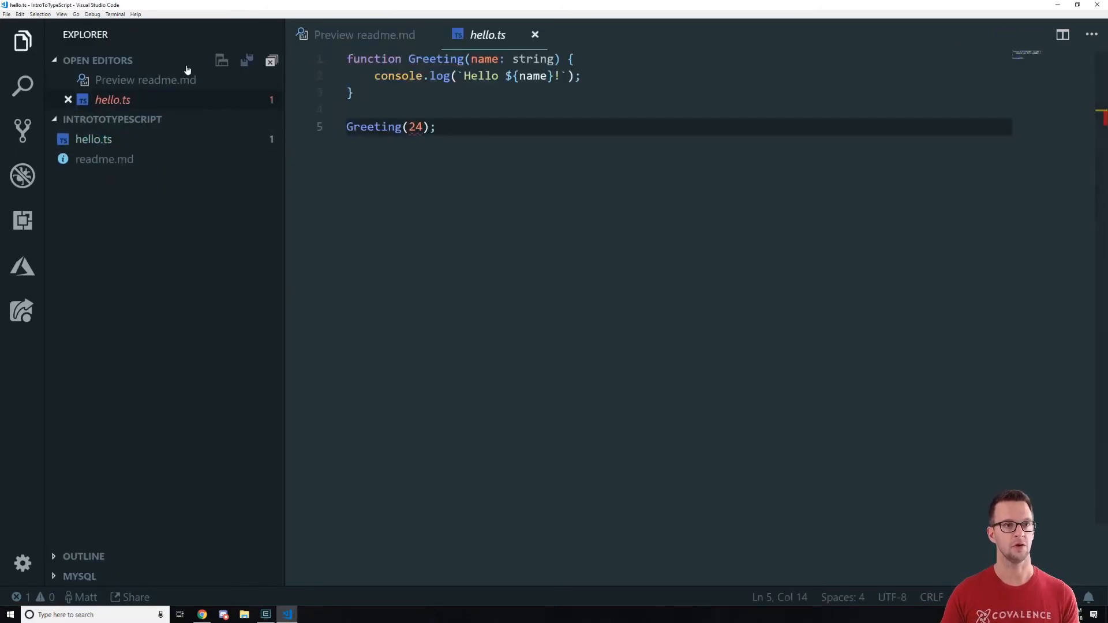
pyautogui.click(23, 42)
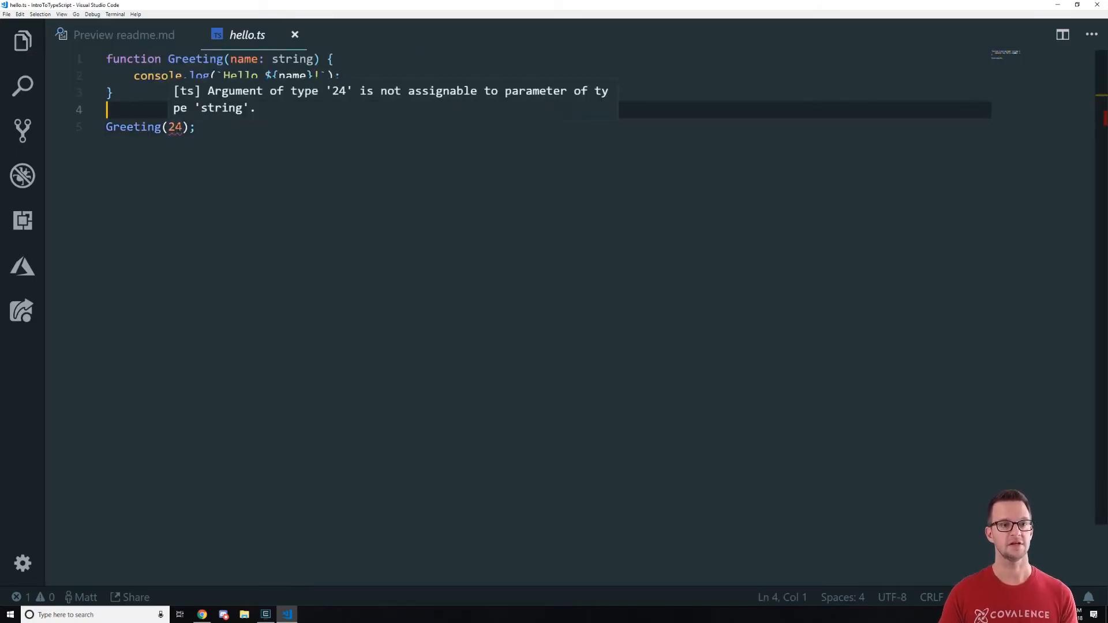
pyautogui.click(266, 615)
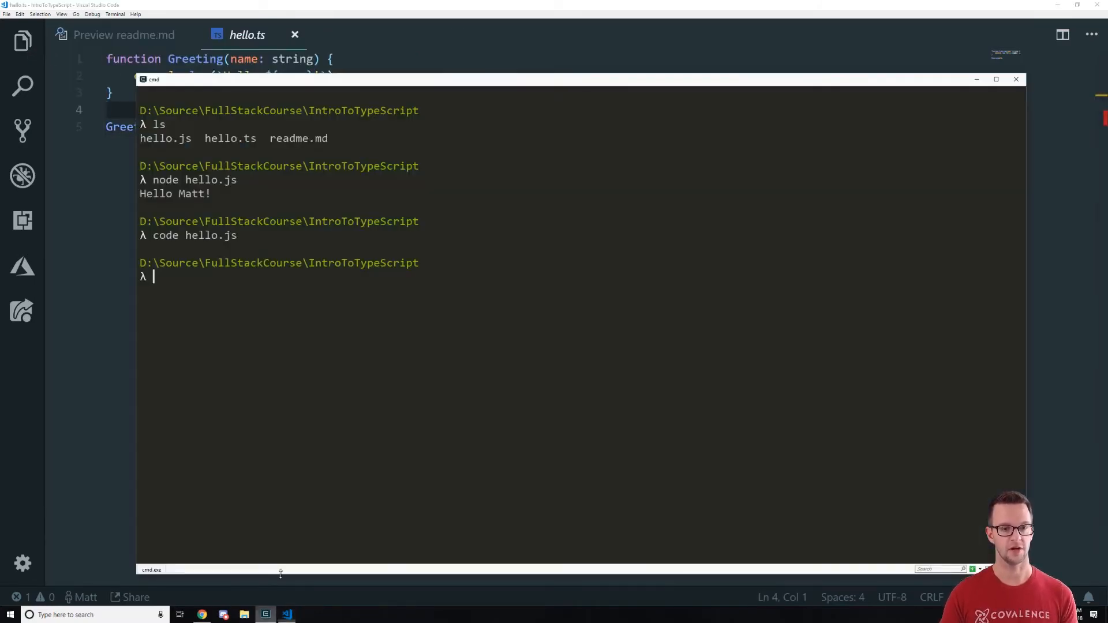
# Run node hello.js and tsc hello.ts in Cmder on the modified file
pyautogui.write('node hello.js')
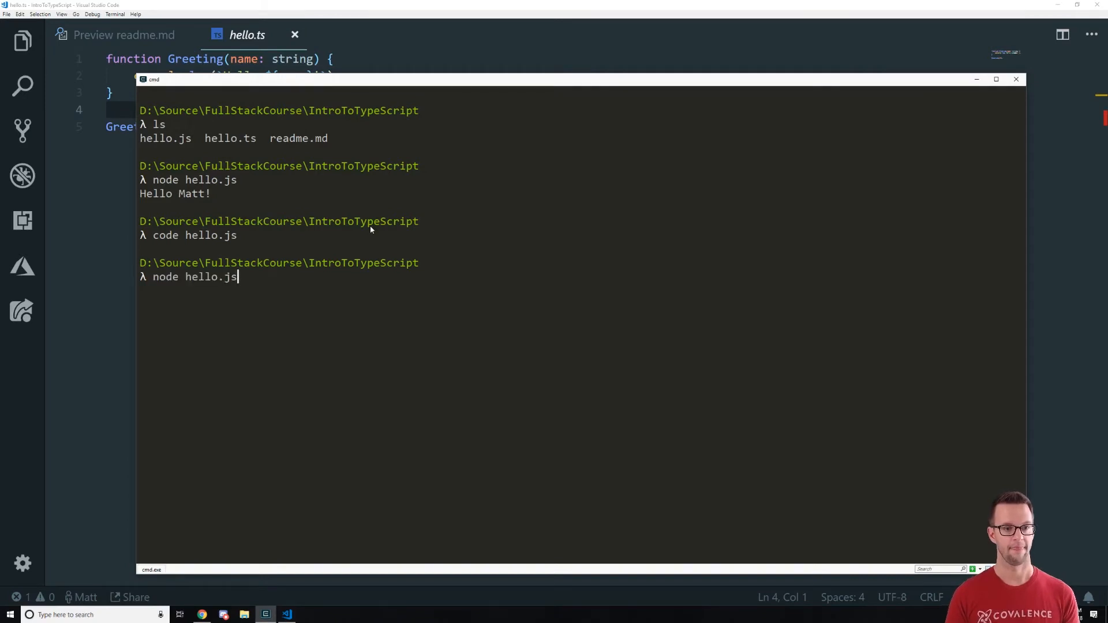
pyautogui.write('tsc hello.ts')
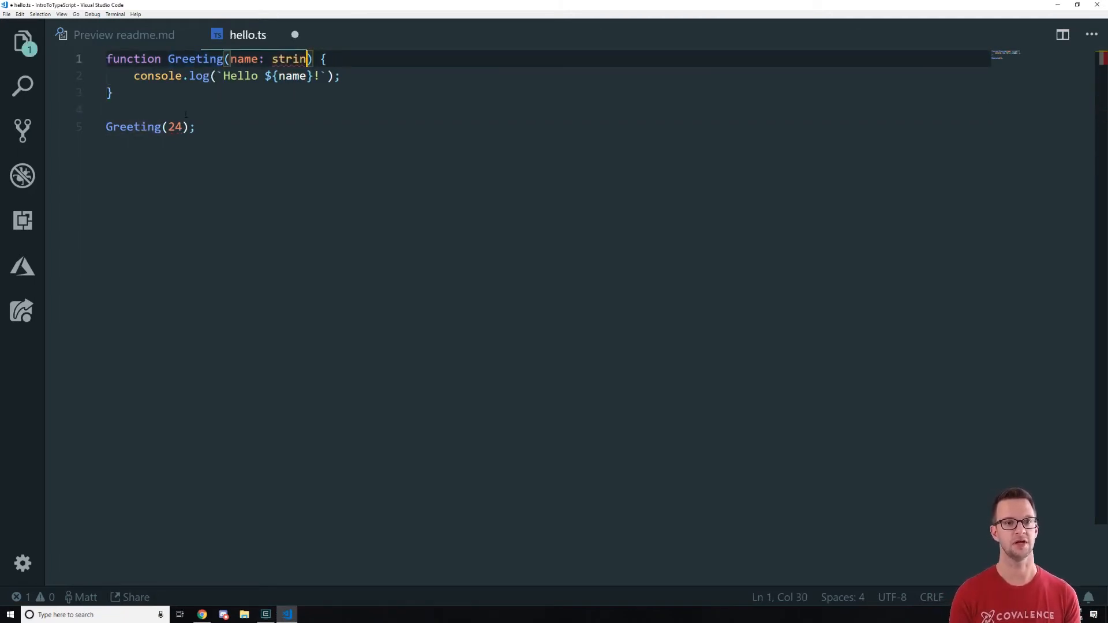
# Change the parameter to options: { name: string } and call Greeting({ name: 'Matt' })
pyautogui.write('options')
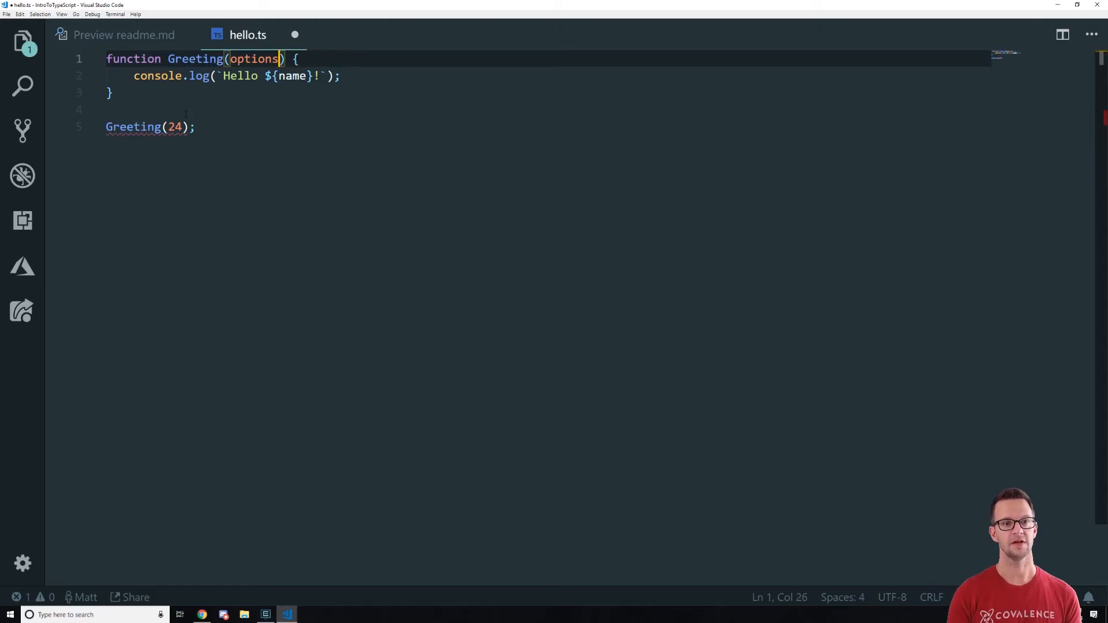
pyautogui.write(':')
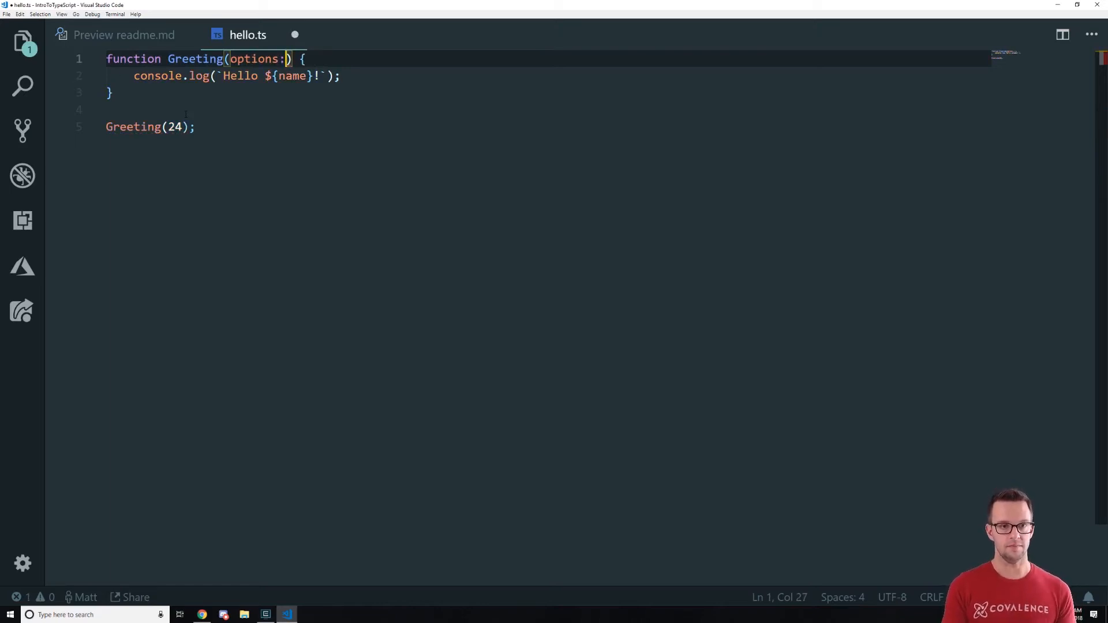
pyautogui.write('{}')
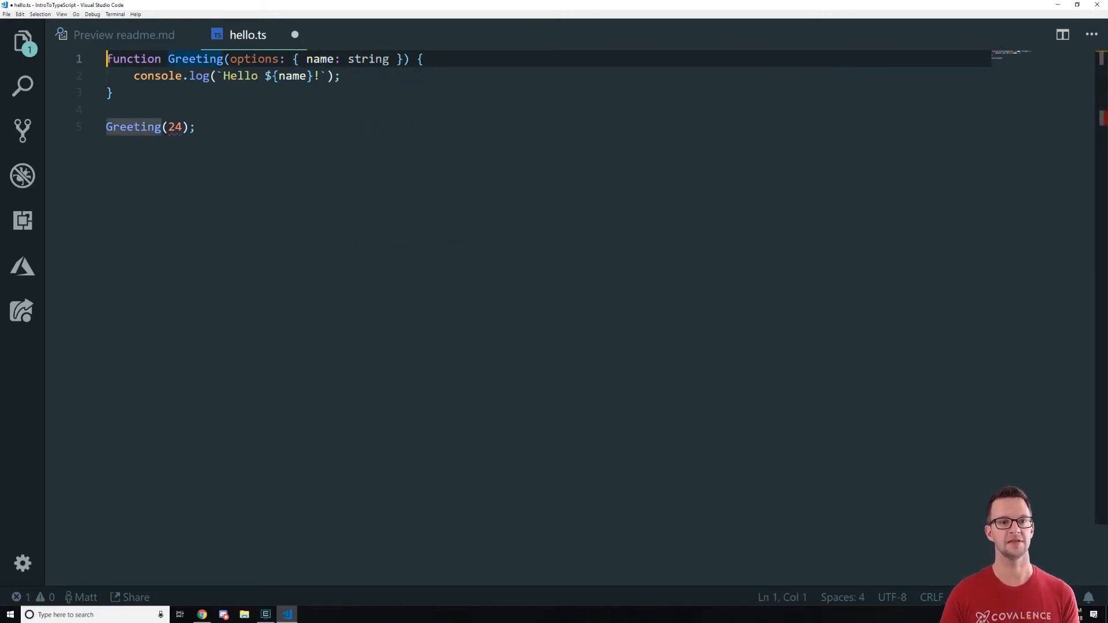
pyautogui.moveTo(291, 77)
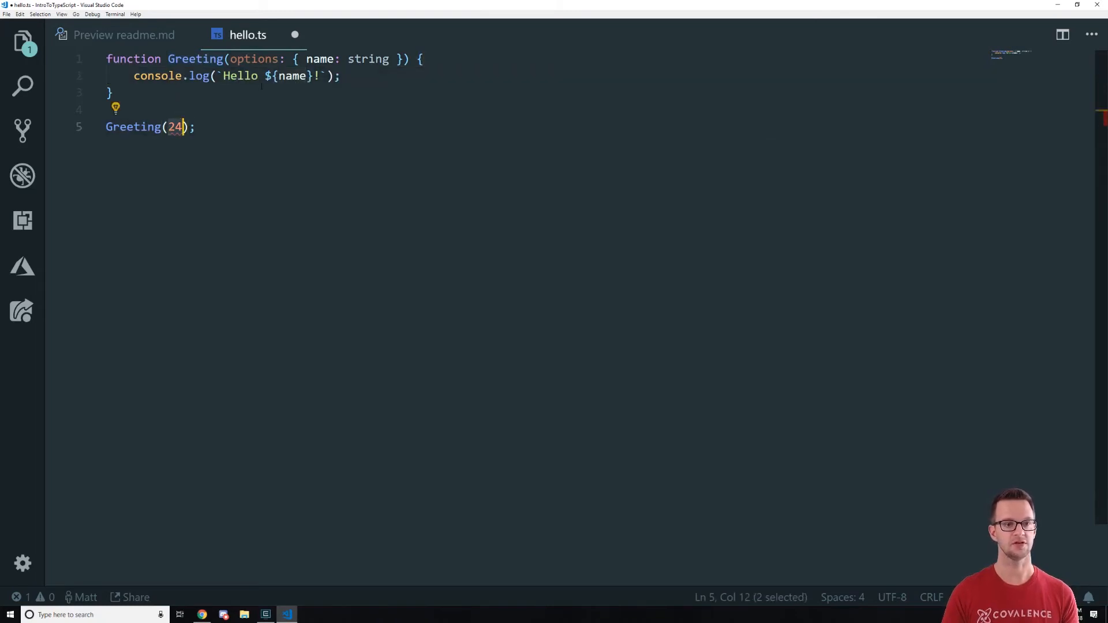
pyautogui.write('{')
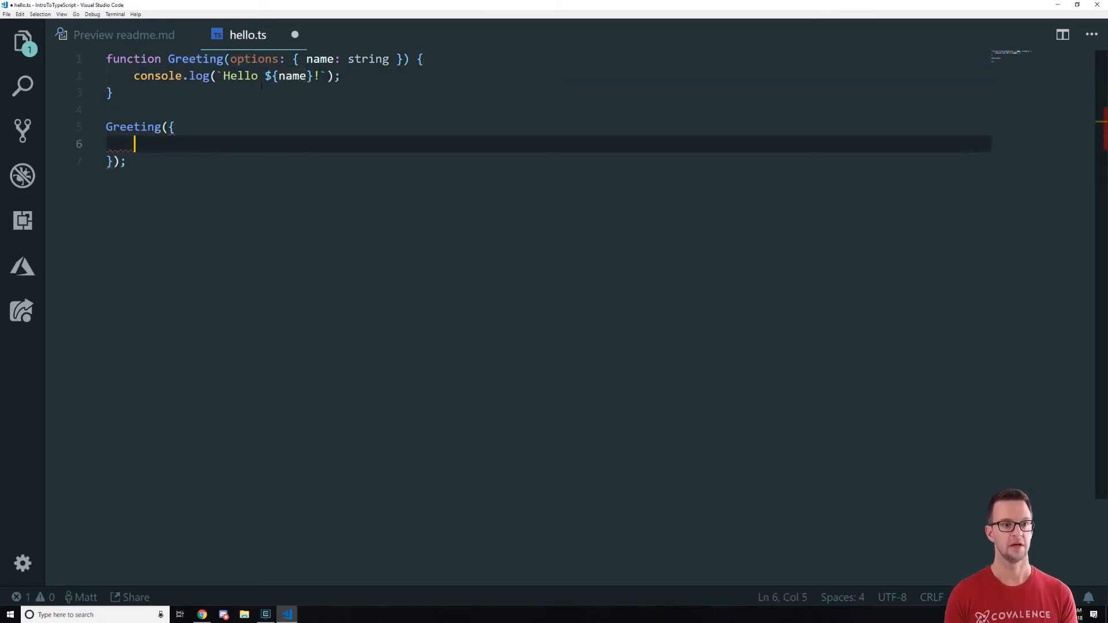
pyautogui.write("name: 'M'")
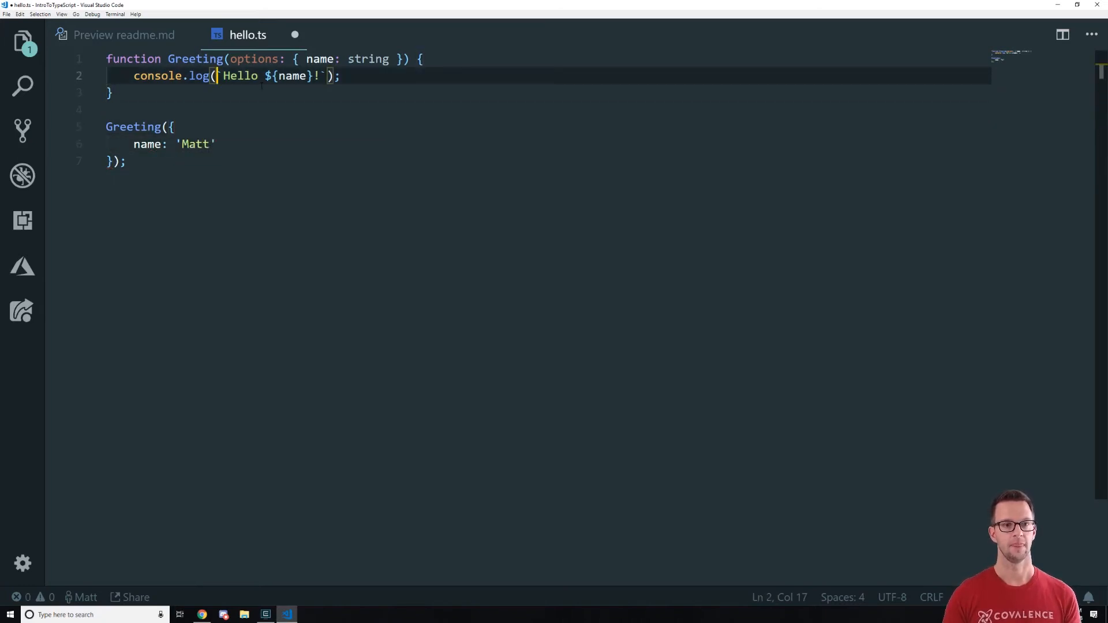
# Replace name with options.name inside the Hello template string
pyautogui.doubleClick(289, 76)
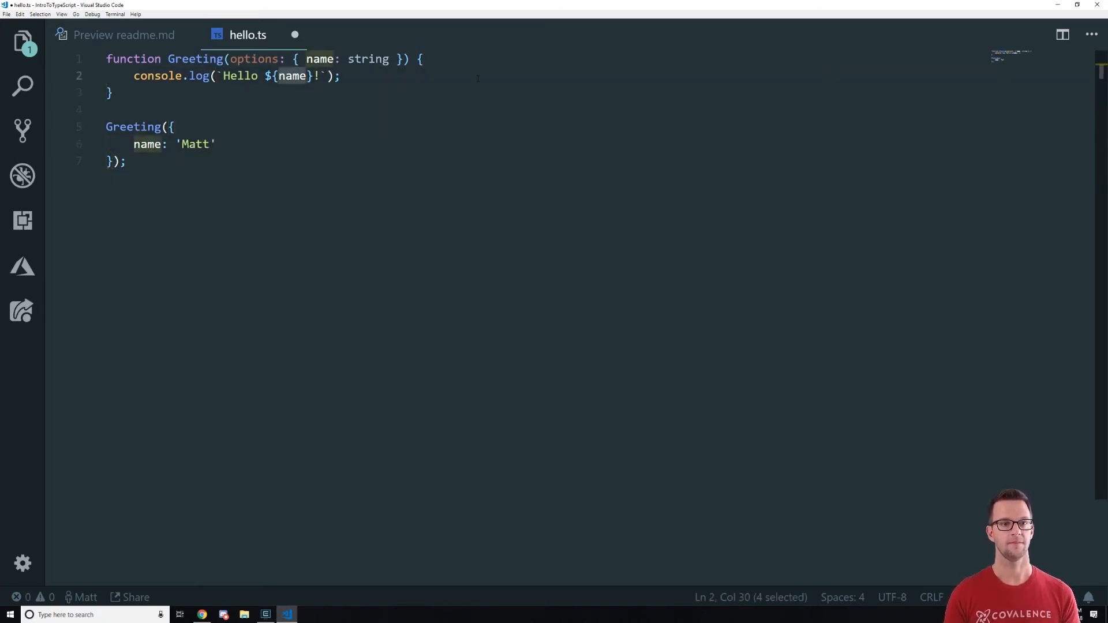
pyautogui.write('options')
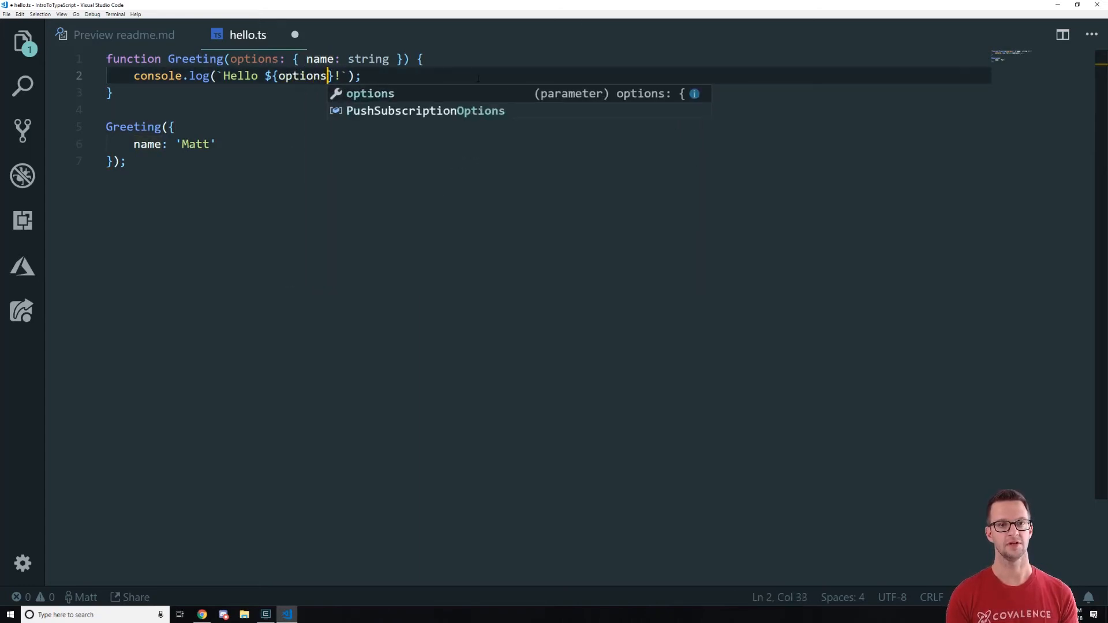
pyautogui.write('.name')
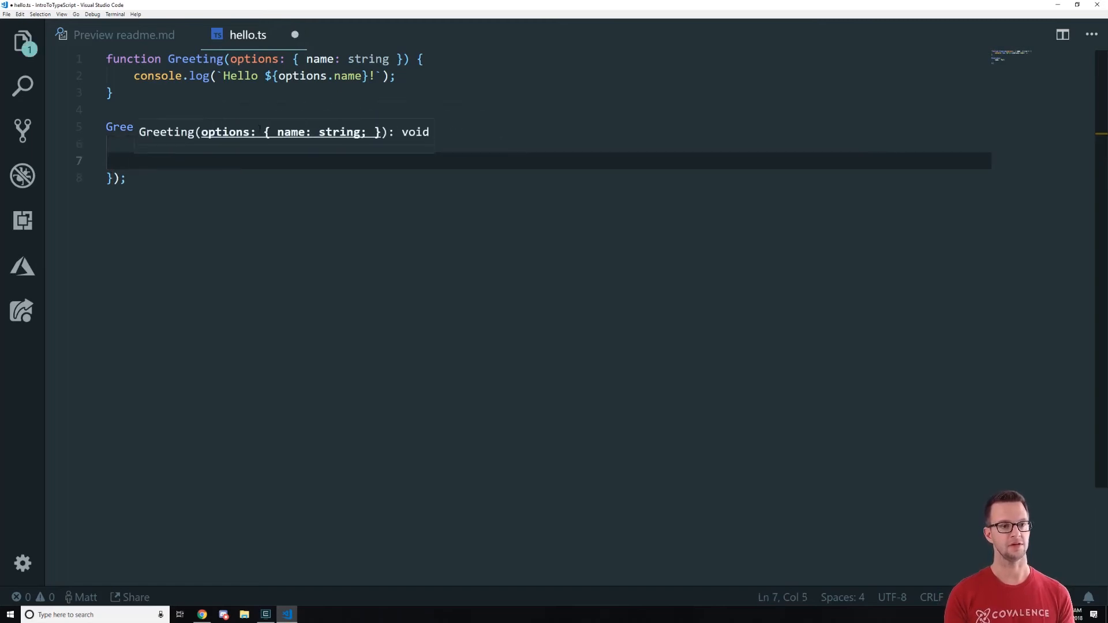
# Call Greeting with name: 'M...' plus a flagged age: 201, then target the extra age line for removal
pyautogui.write("({\\n    name: 'M\\n    age: 201")
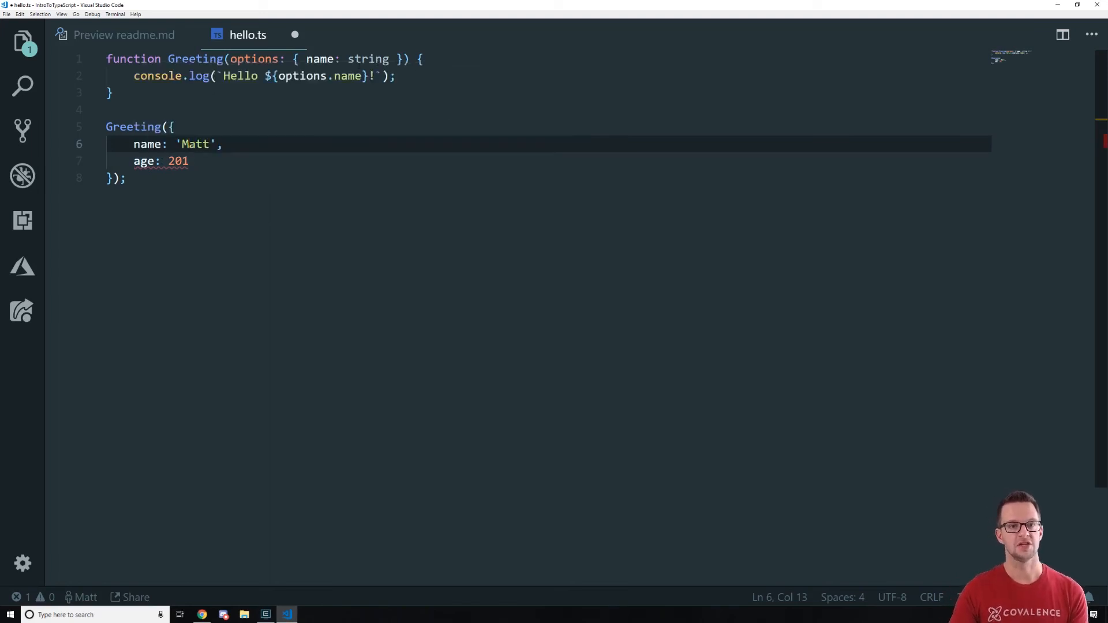
pyautogui.click(287, 59)
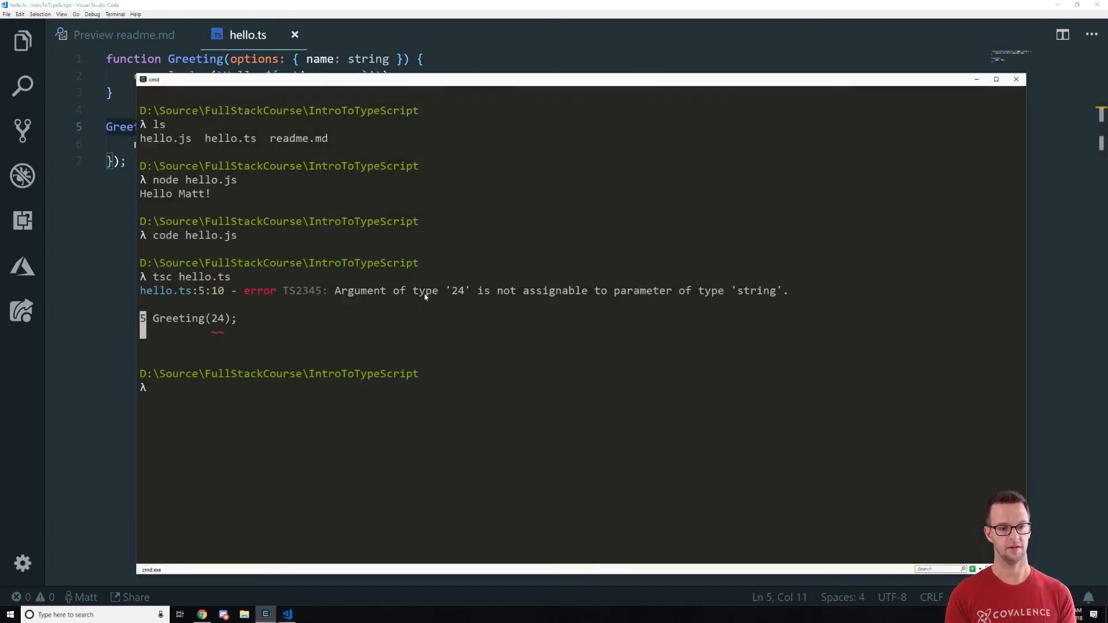
# Compile hello.ts with tsc without errors and open the generated hello.js in VS Code
pyautogui.write('tsc hello.ts')
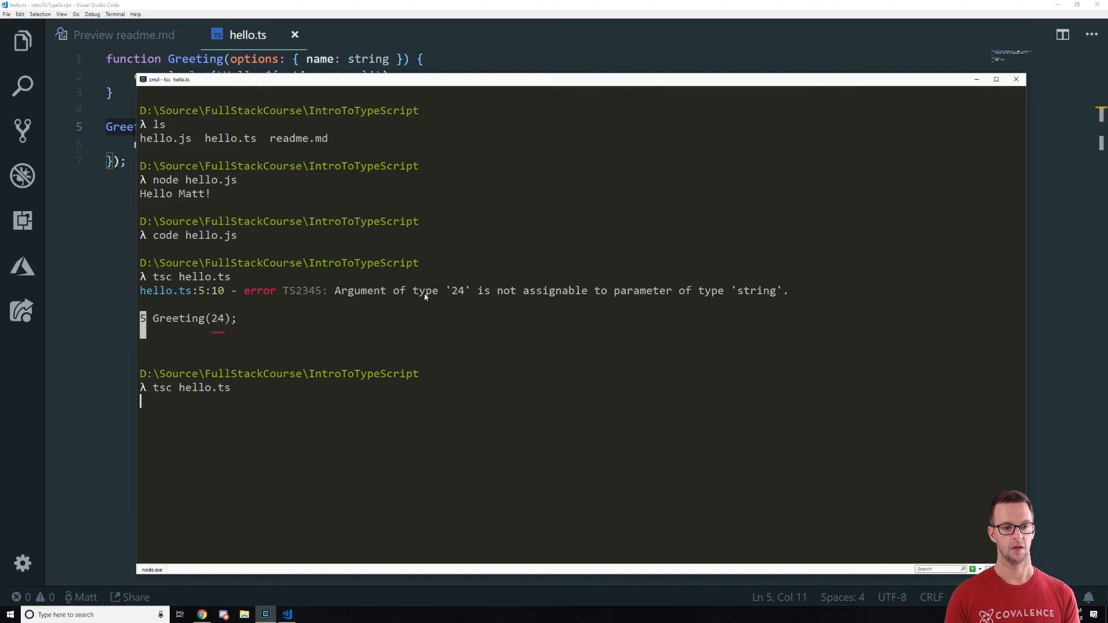
pyautogui.write('code')
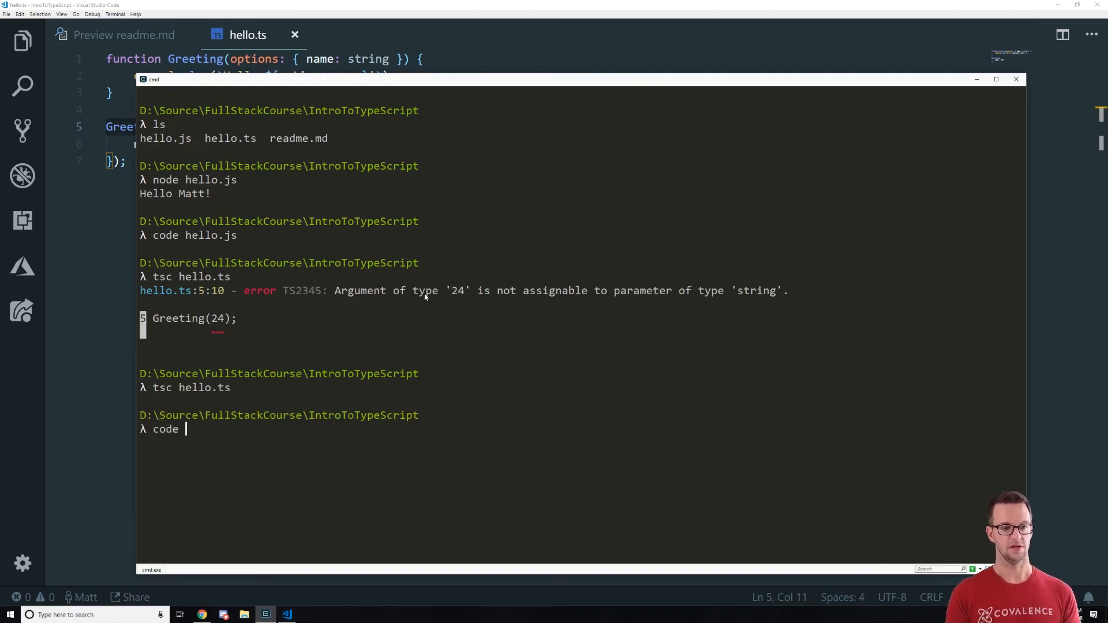
pyautogui.write('hello.js')
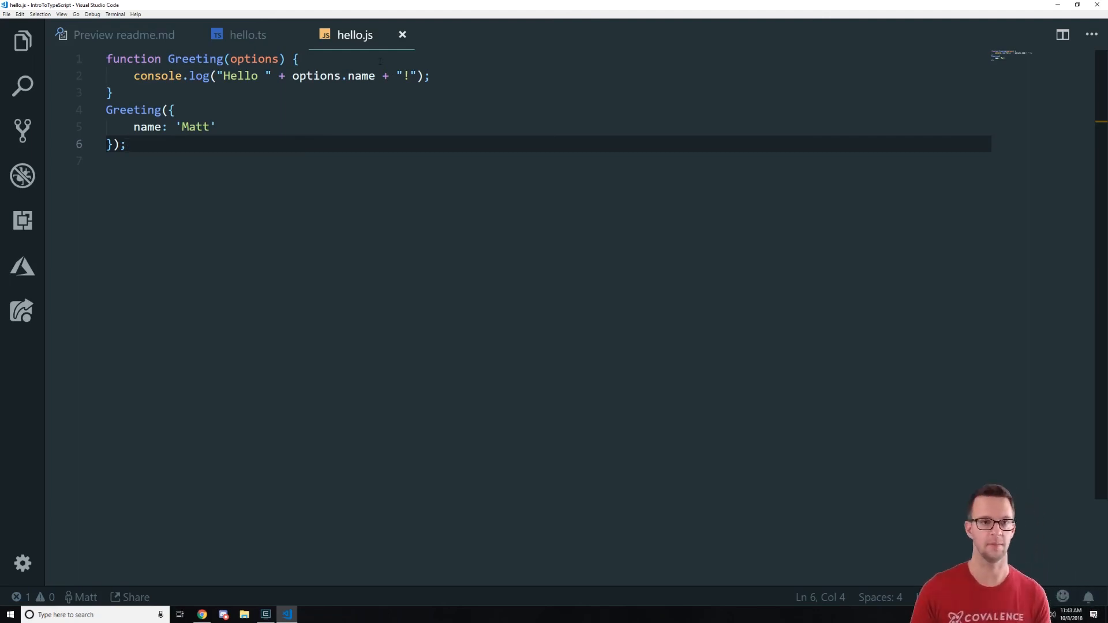
pyautogui.moveTo(401, 35)
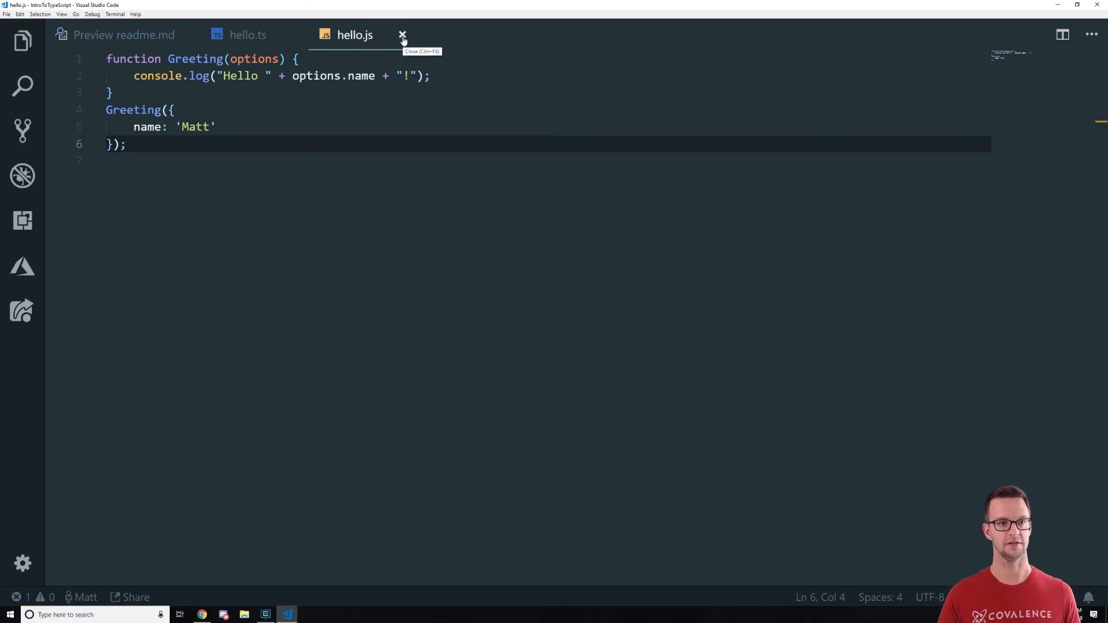
# Close hello.js, view the readme preview, and toggle the Explorer file list open and closed
pyautogui.click(402, 35)
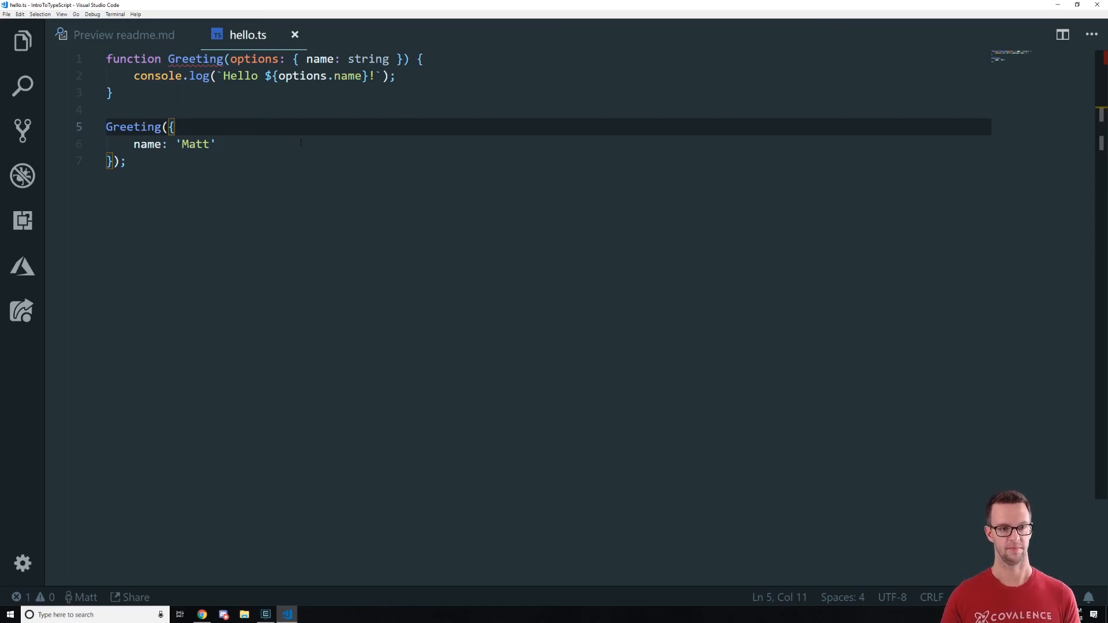
pyautogui.click(124, 35)
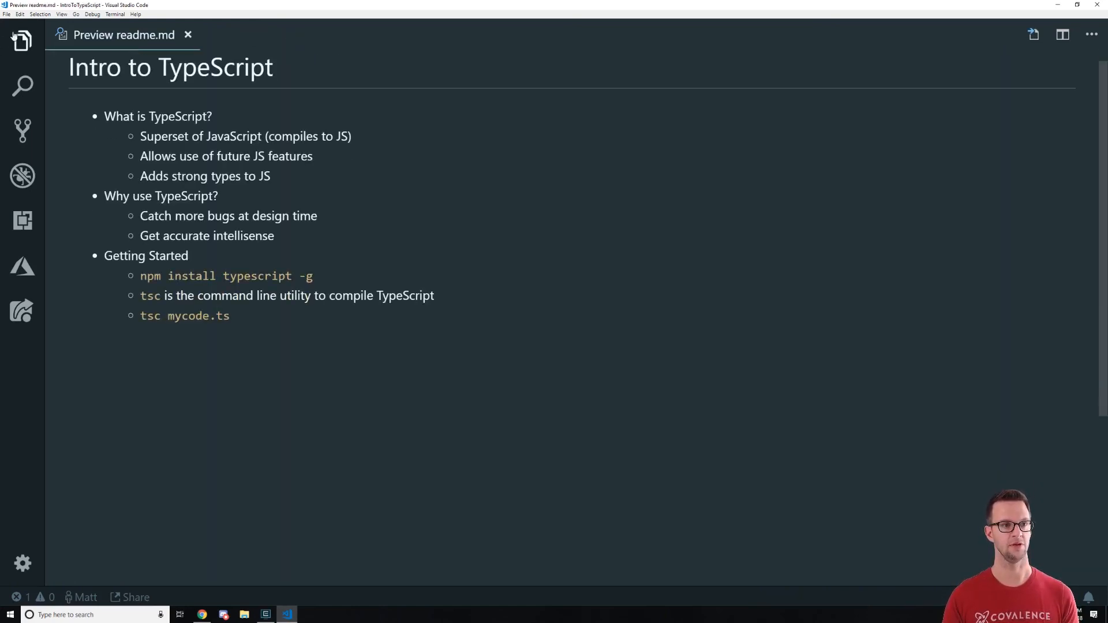
pyautogui.click(23, 41)
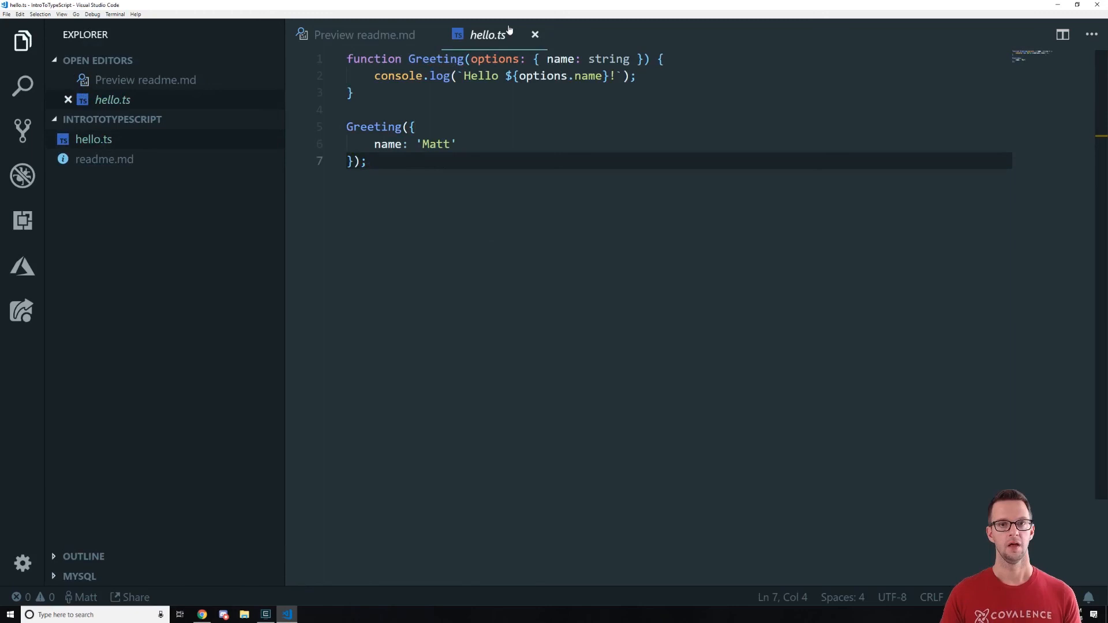
pyautogui.click(24, 41)
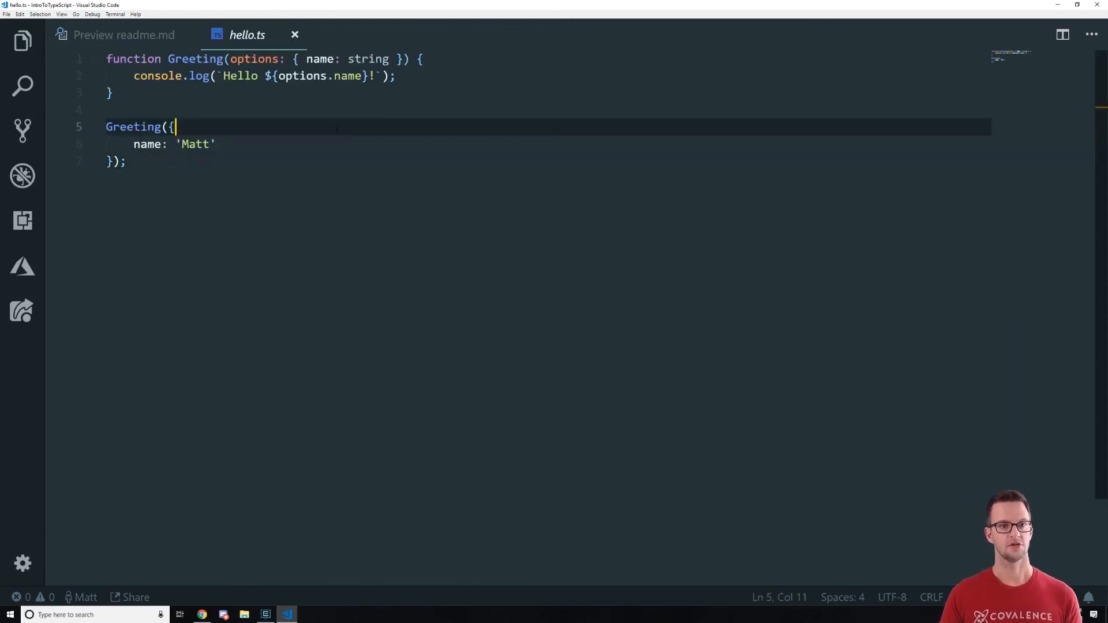